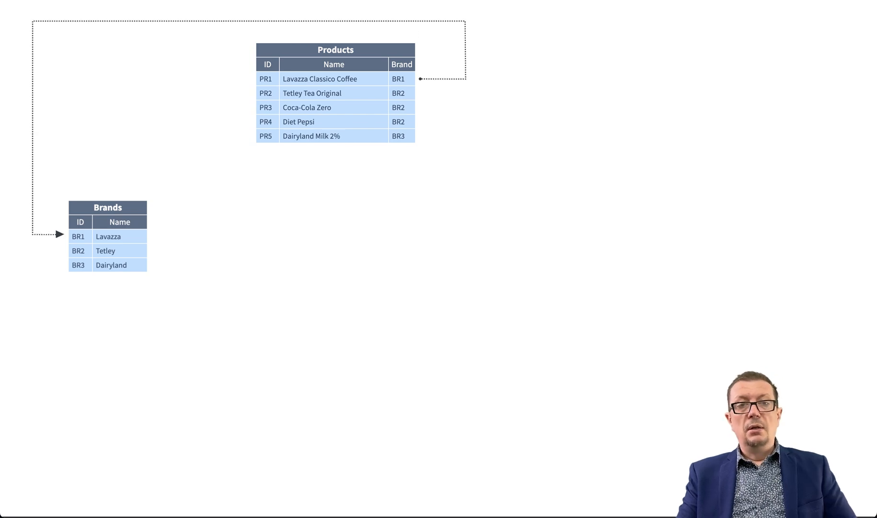
Advance to the slide showing the Prices table linked to the grouped Products table.
type("Curpet cleaning")
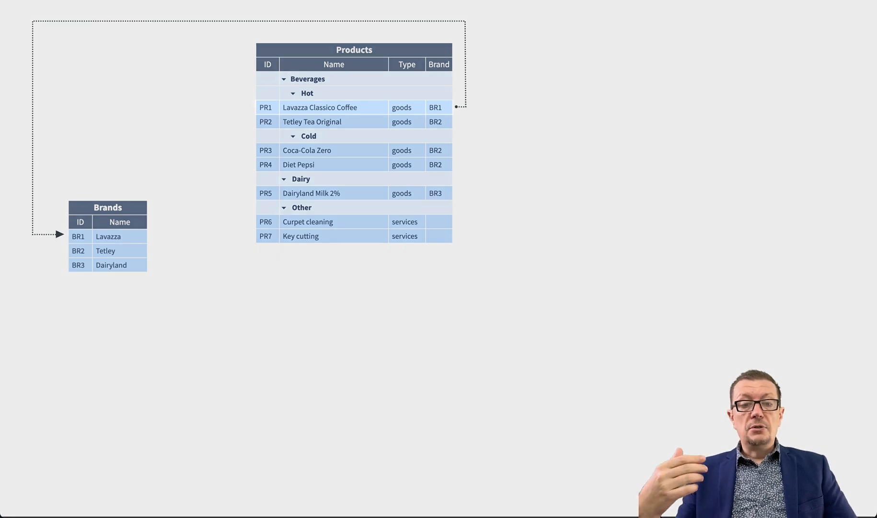
left_click(298, 164)
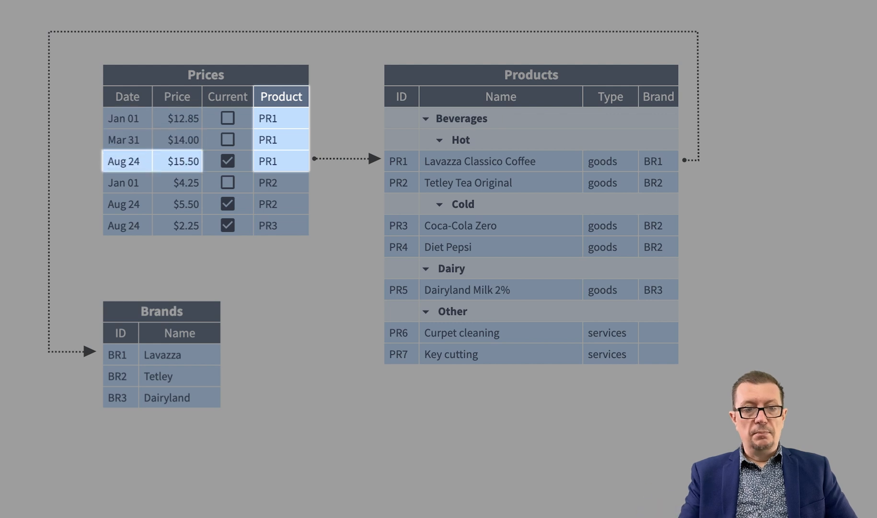
Advance to the slide adding Purchases and Sales tables and expand purchase #002's product list.
left_click(227, 161)
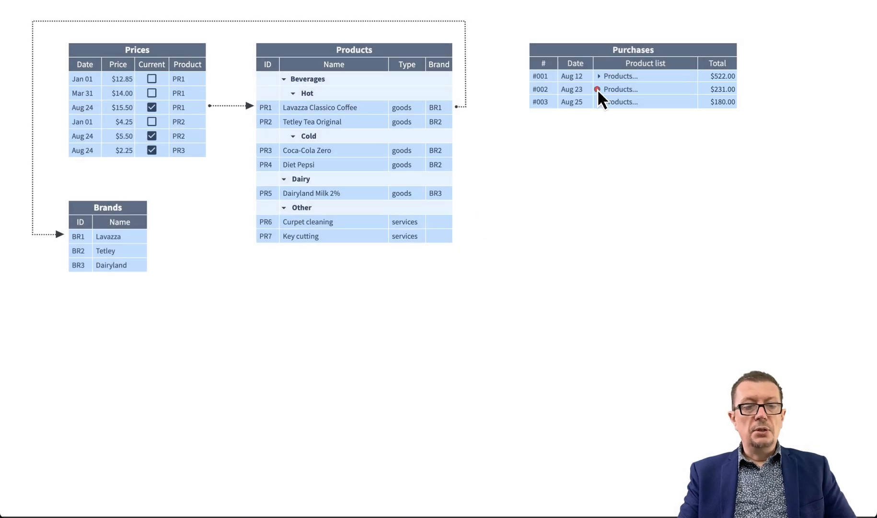
left_click(599, 89)
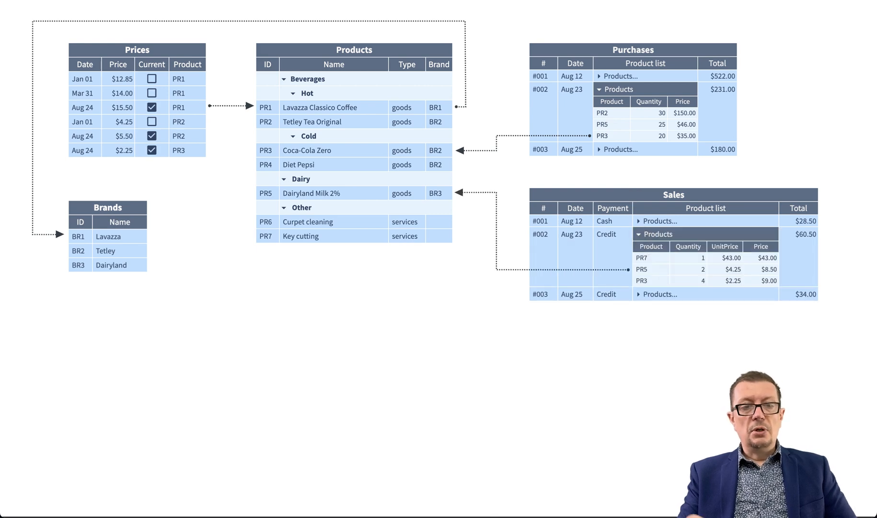
left_click(613, 208)
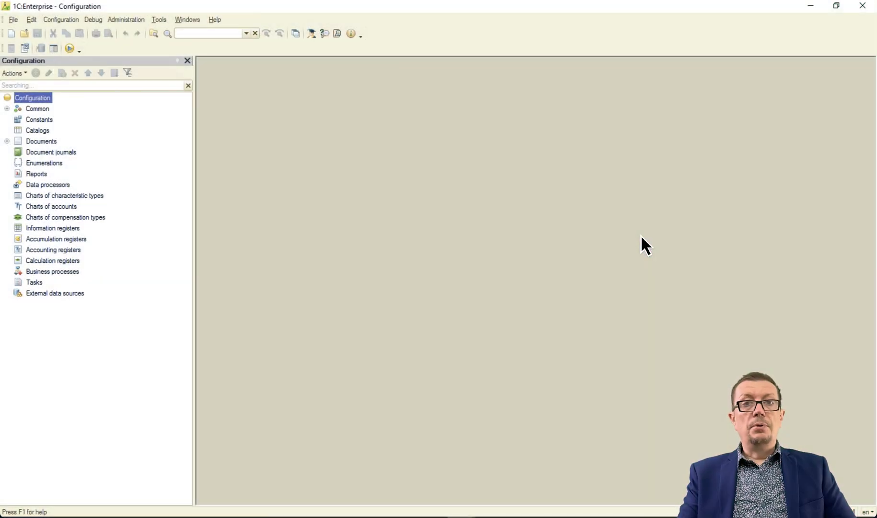
mouse_move(570, 233)
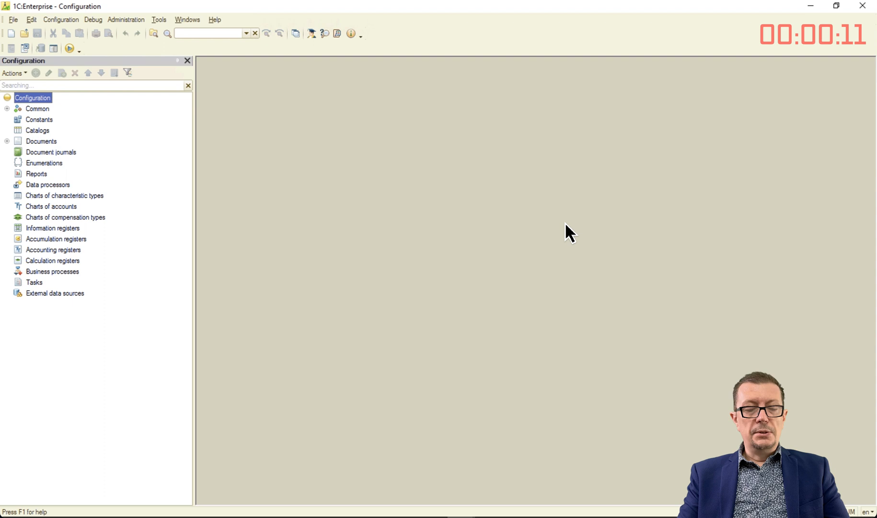
Add a hierarchical Products catalog and start its ProductType attribute and ProductTypes enumeration.
right_click(38, 131)
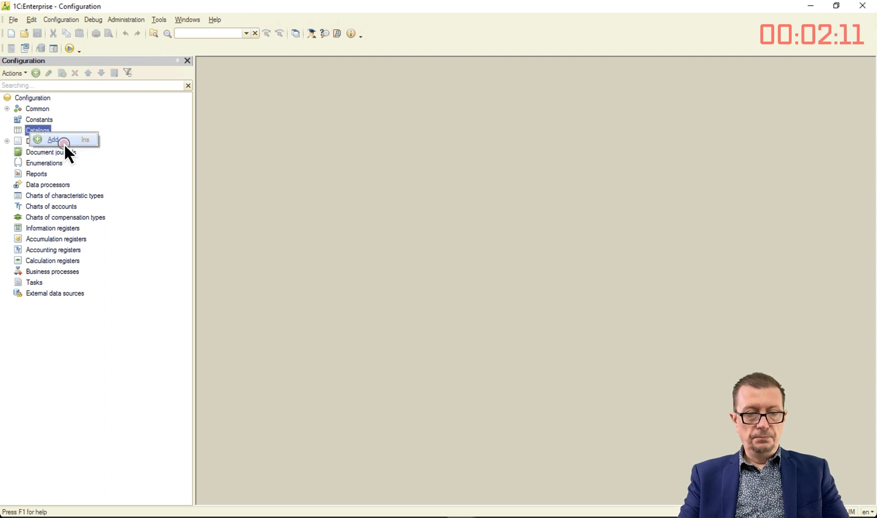
left_click(52, 139)
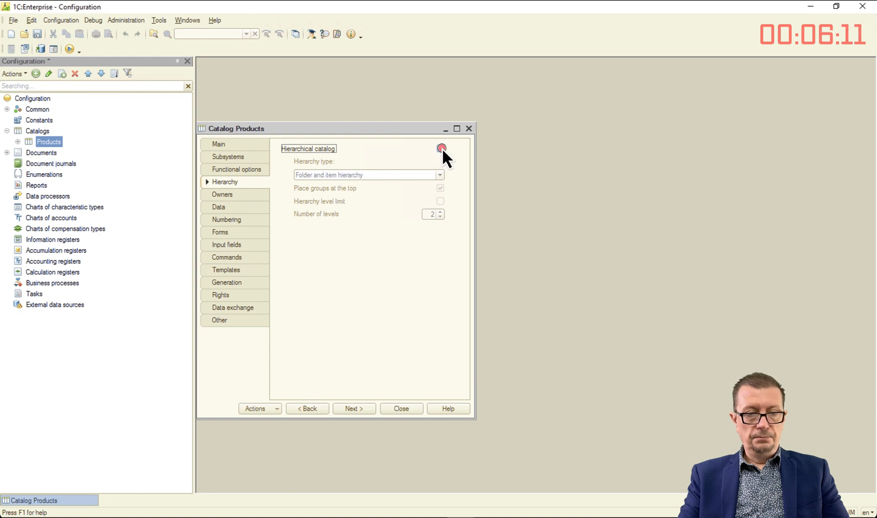
left_click(218, 206)
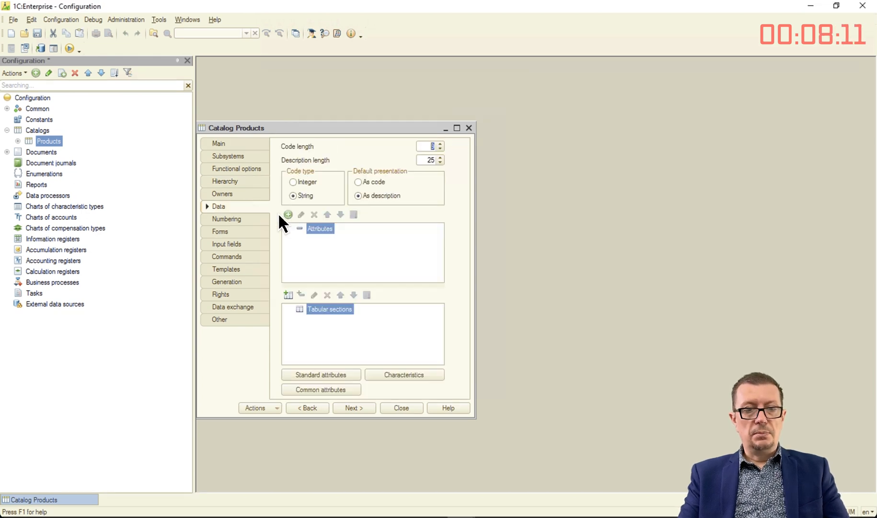
left_click(288, 215)
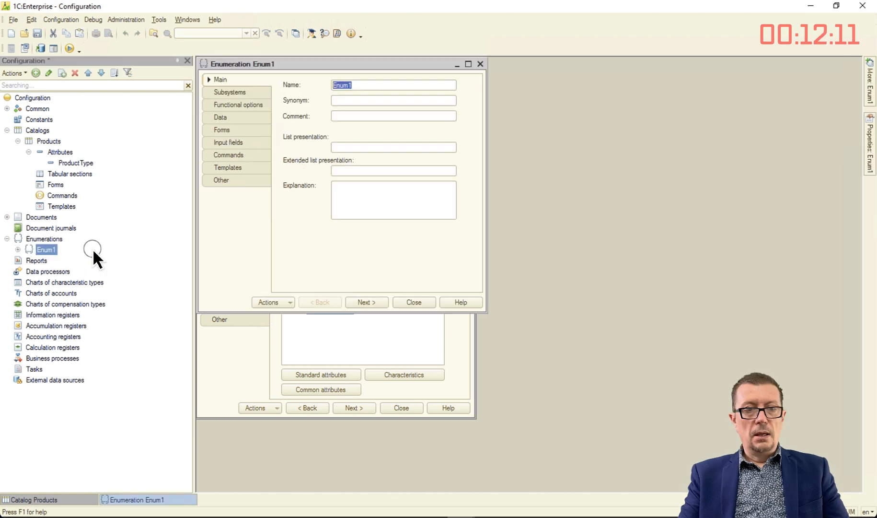
type("Product Types")
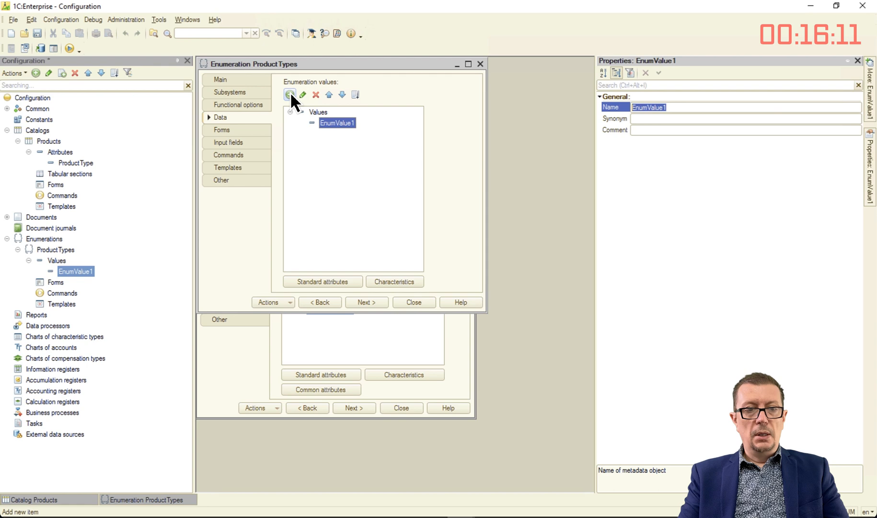
type("Se")
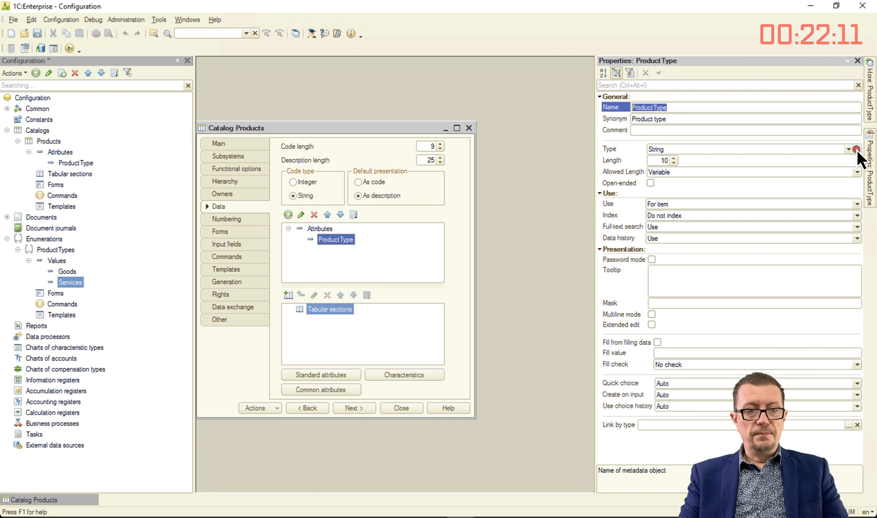
Set ProductType to EnumRef.ProductTypes and Brand to CatalogRef.Brands after adding the Brands catalog.
left_click(856, 149)
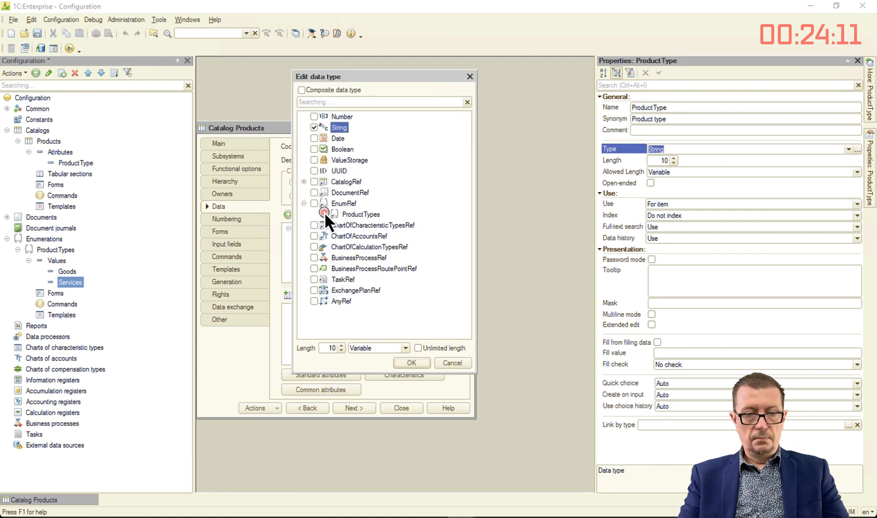
left_click(412, 363)
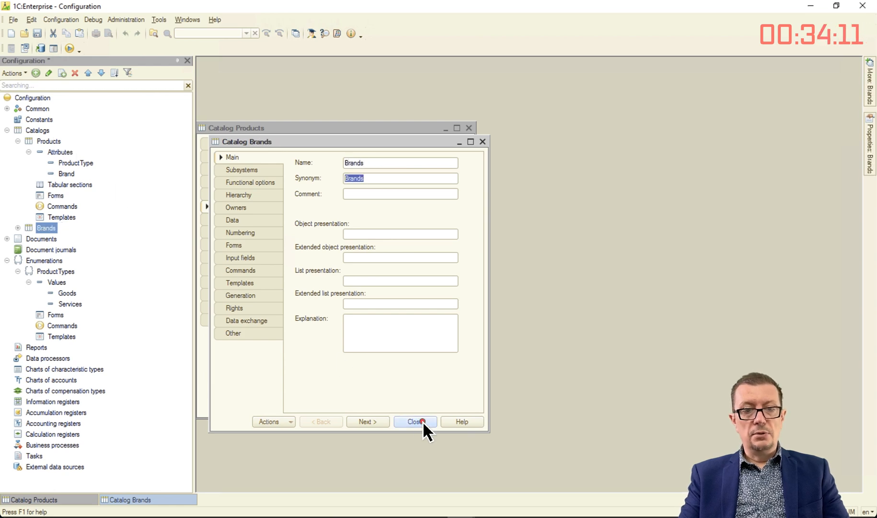
left_click(415, 422)
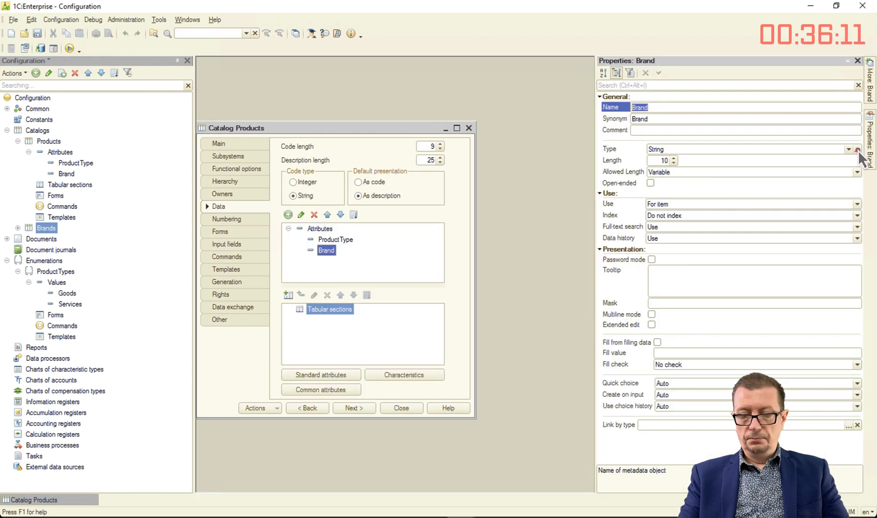
left_click(856, 149)
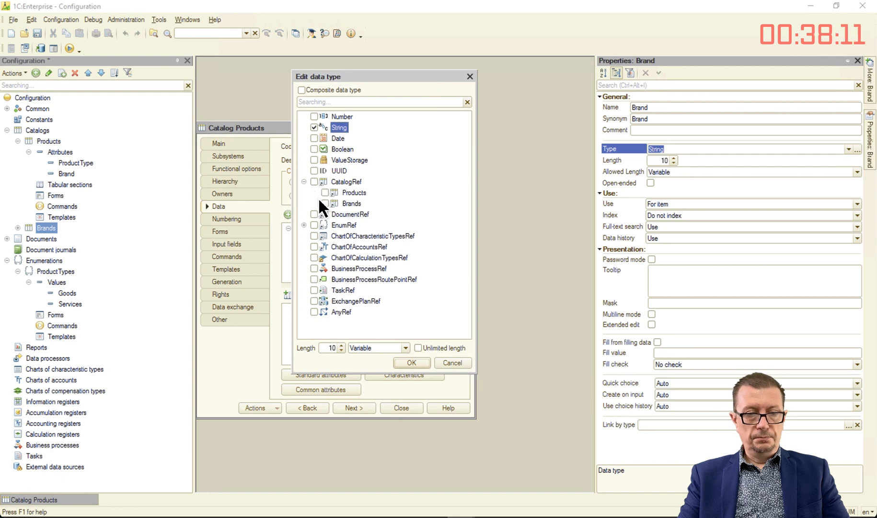
left_click(410, 362)
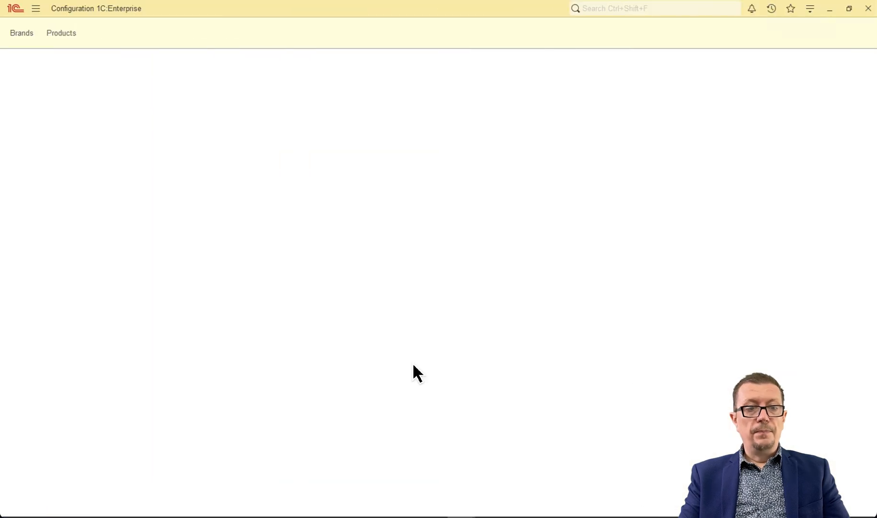
Create the Beverages group with Hot and Cold subgroups and start a beverage item with its product type.
left_click(61, 32)
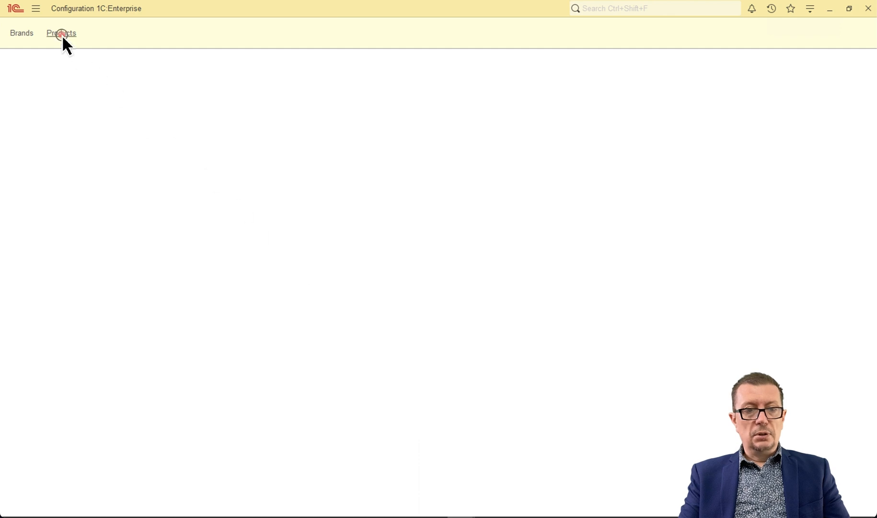
left_click(61, 32)
type("Beverage")
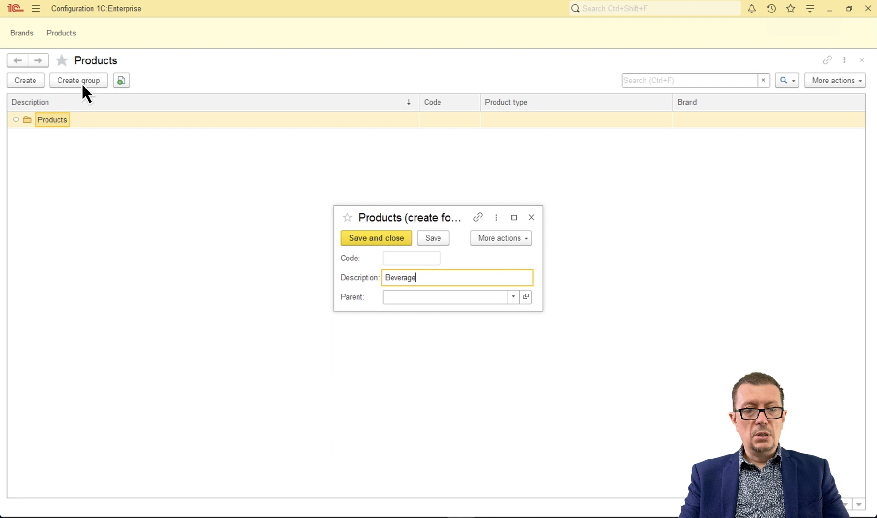
left_click(376, 238)
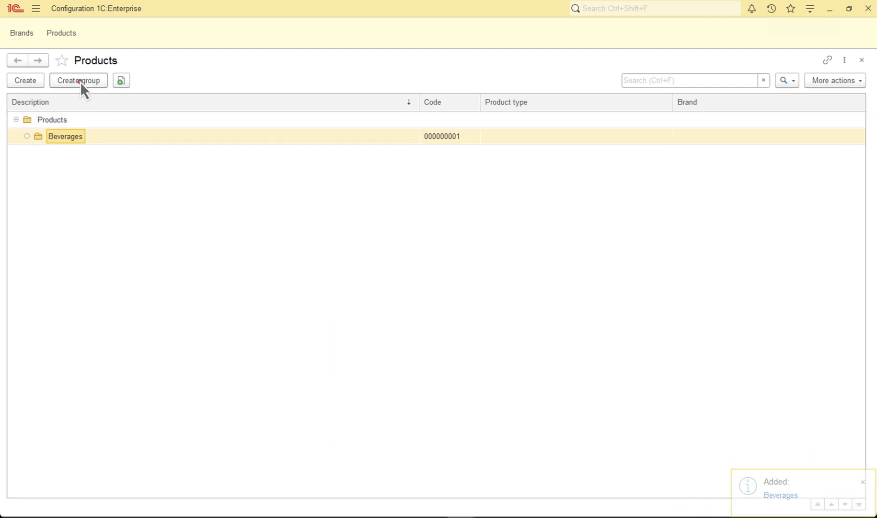
left_click(78, 79)
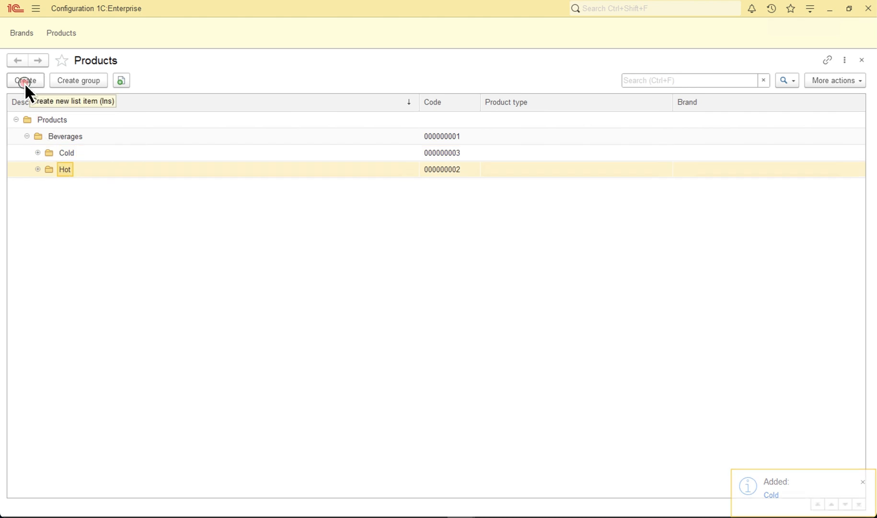
left_click(525, 297)
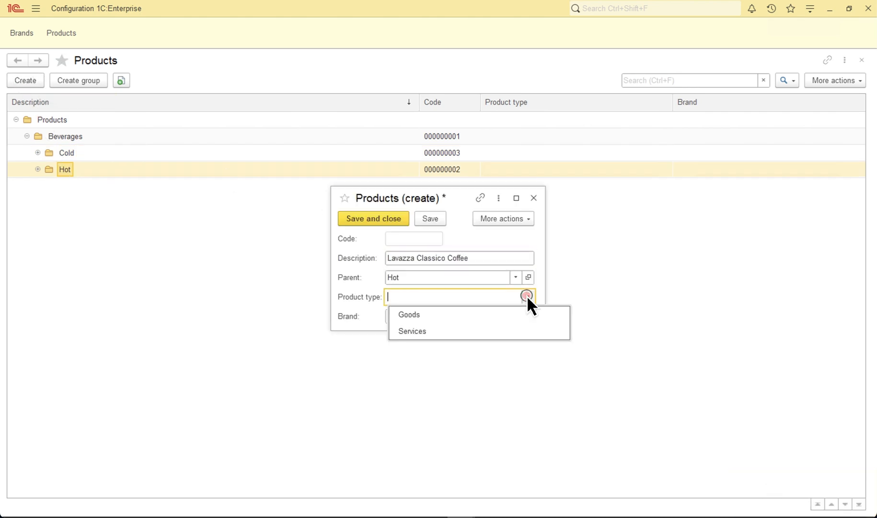
left_click(410, 315)
type("Oth")
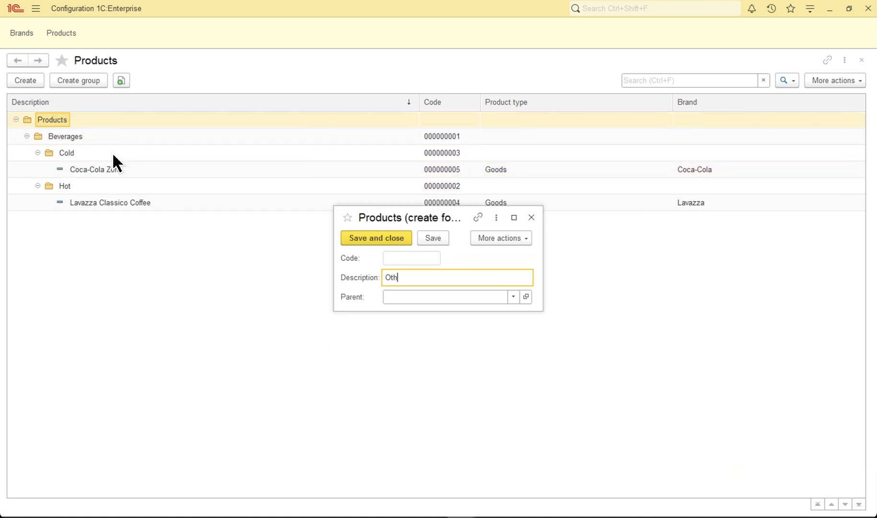
Create the Other group and a Carpet Cleaning item inside it with its product type chosen.
left_click(376, 238)
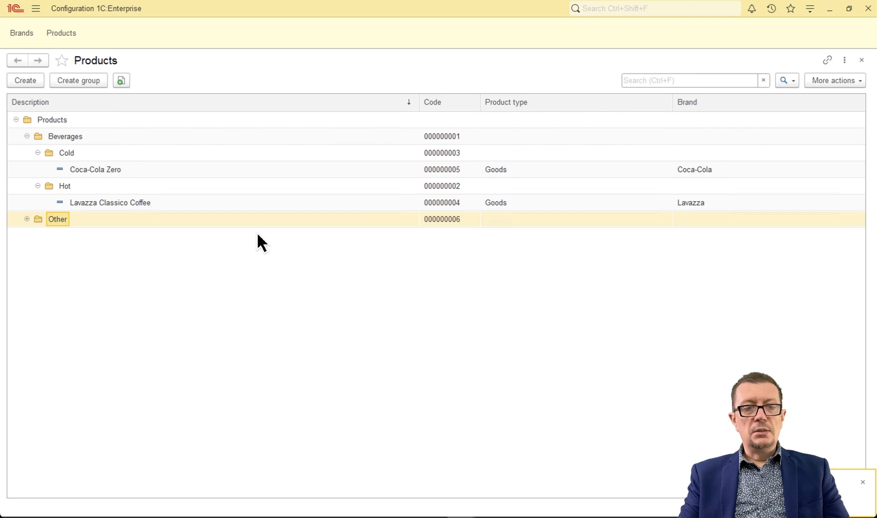
left_click(25, 80)
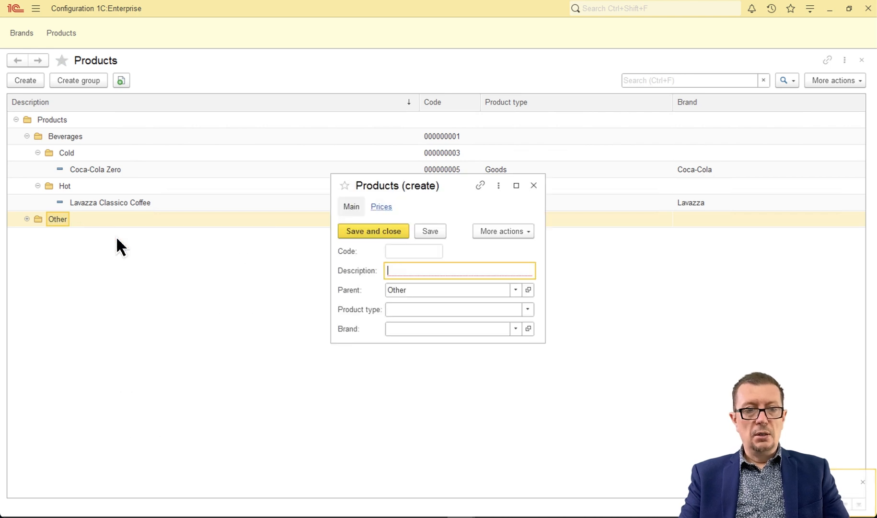
type("Carpet Cleaning")
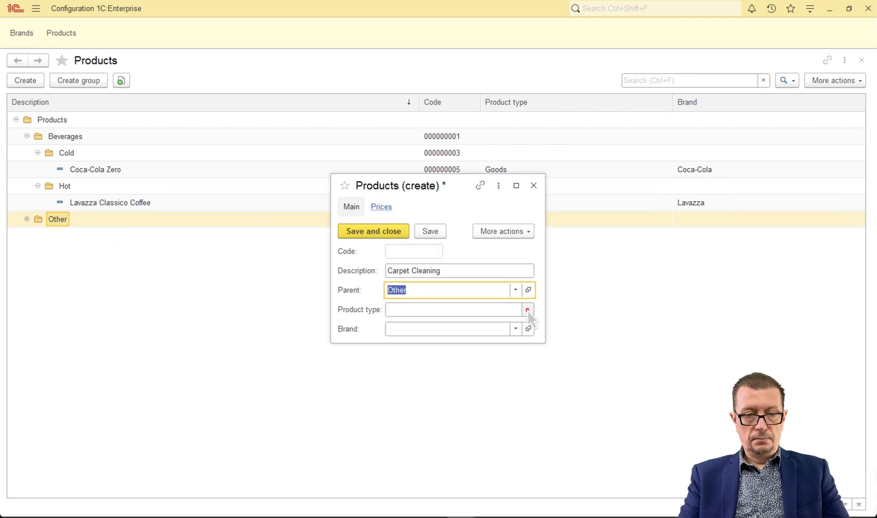
left_click(526, 309)
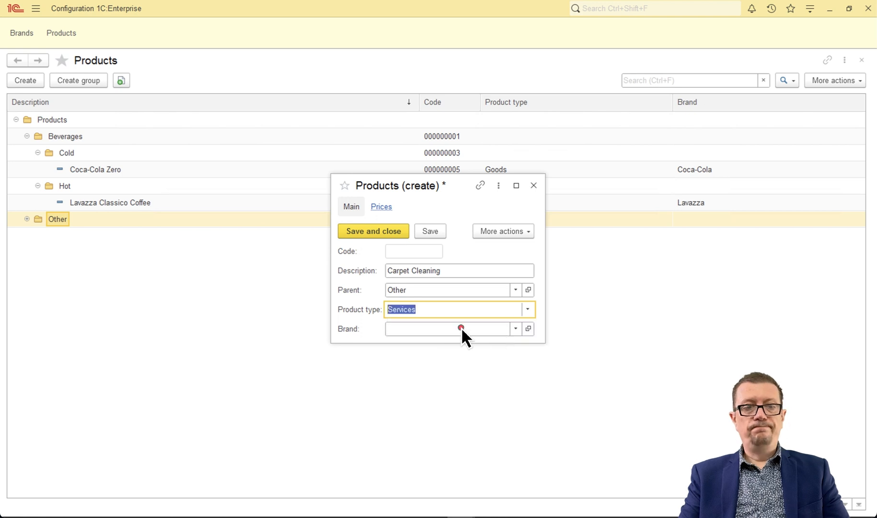
left_click(444, 329)
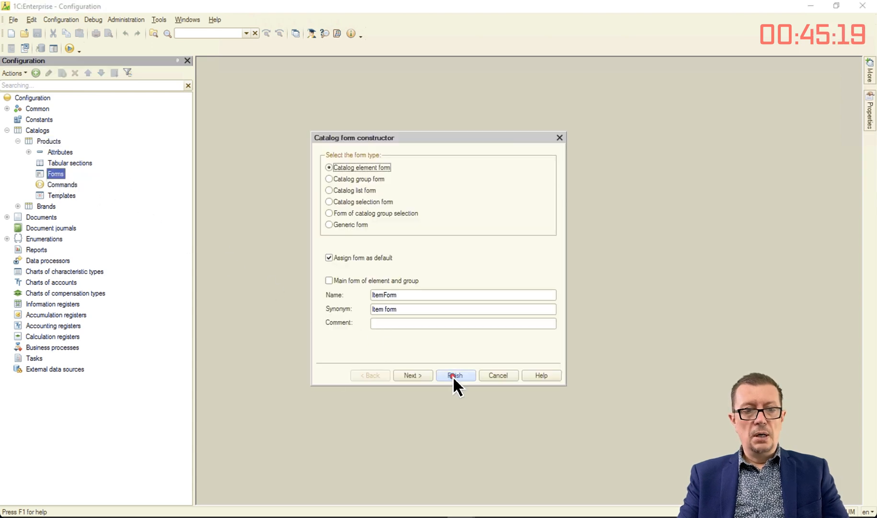
Write an &AtServer SetBrandVisibility procedure showing Brand only when ProductType is Goods.
left_click(456, 375)
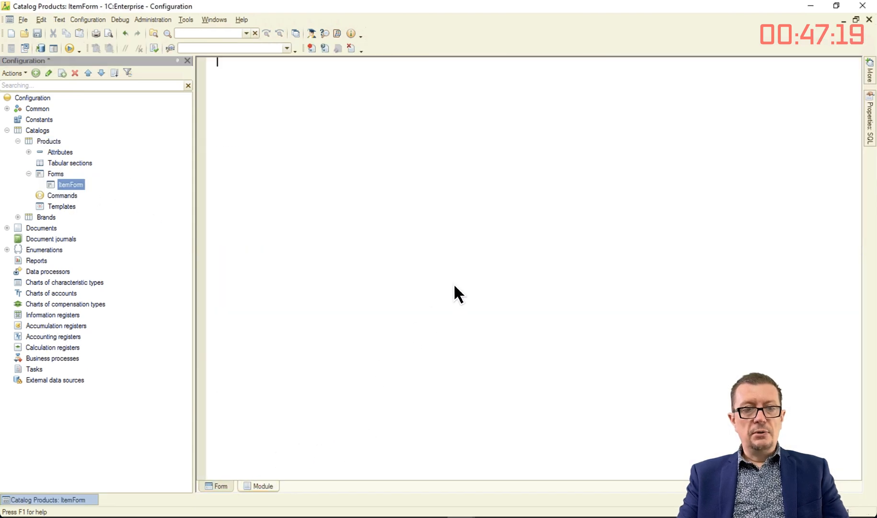
type("&AtServer")
type("Procedure SetBrandVisibility(")
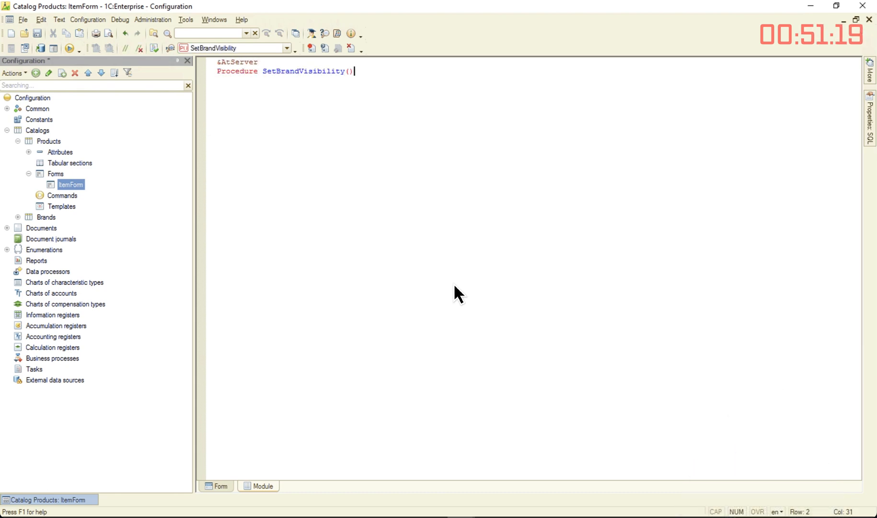
type("If")
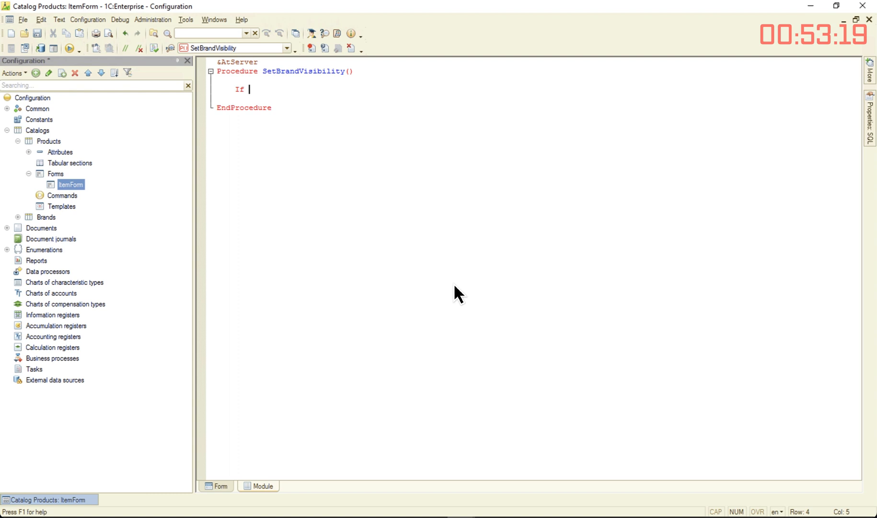
type("Object.ProductType = Enums.ProductTypes.")
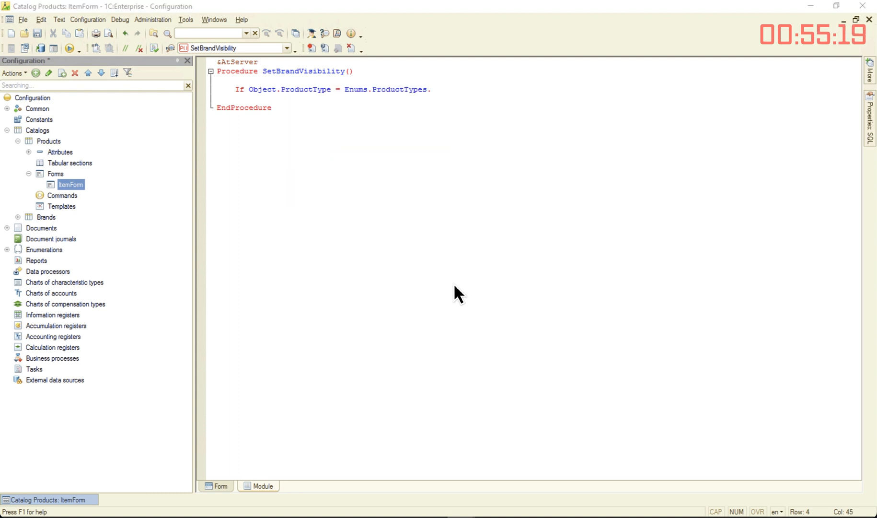
type("Goods Then")
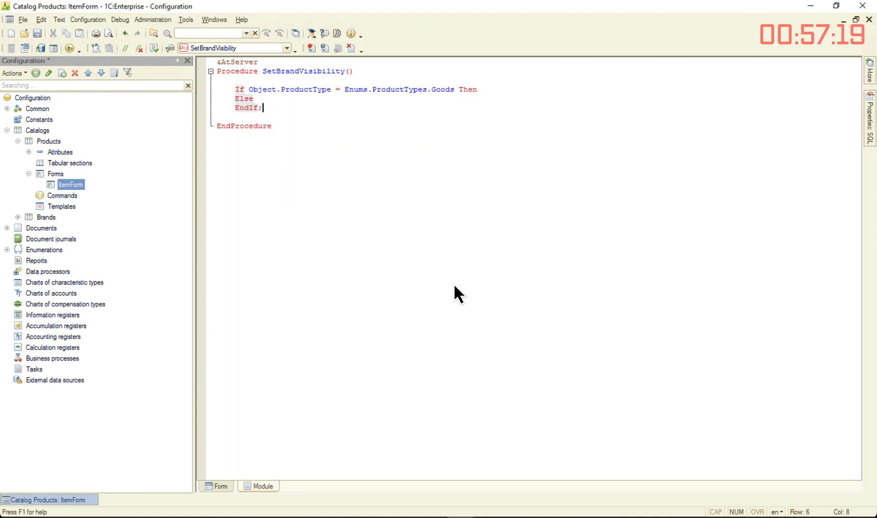
type("ThisForm.Items.Br")
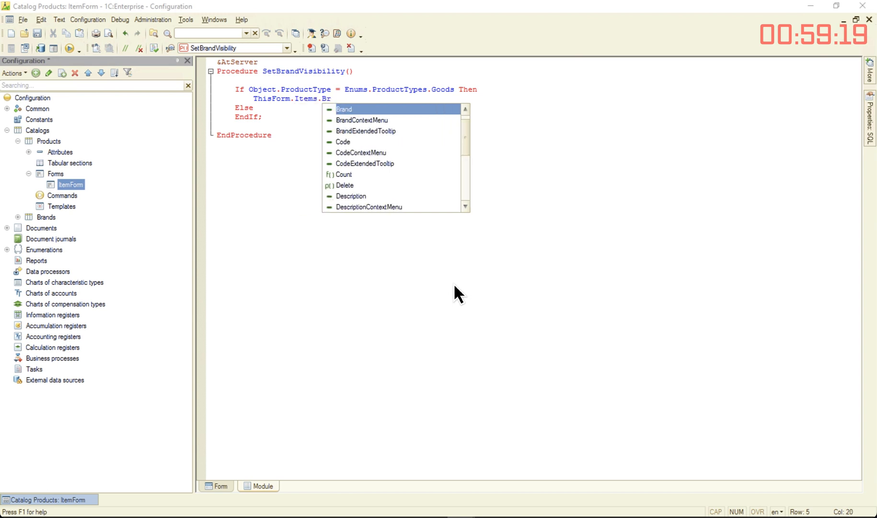
type("Brand.Visible = True;")
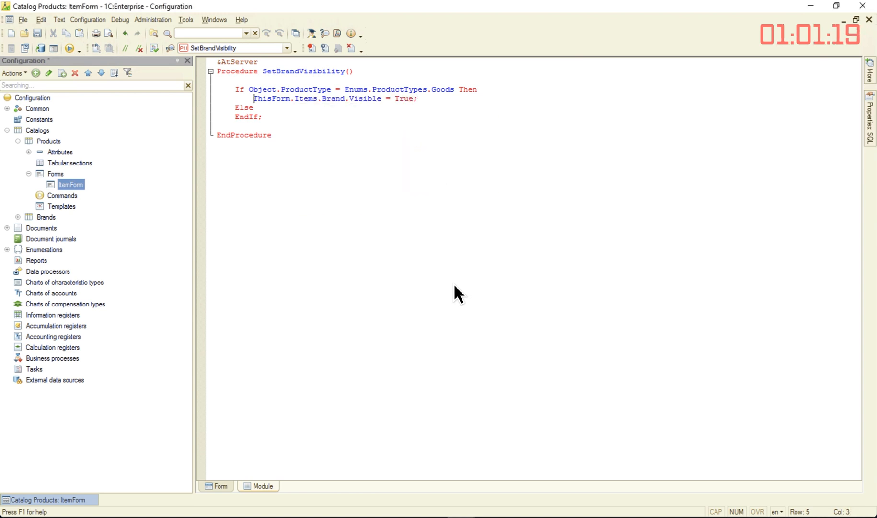
type("ThisForm.Items.Brand.Visible = False;")
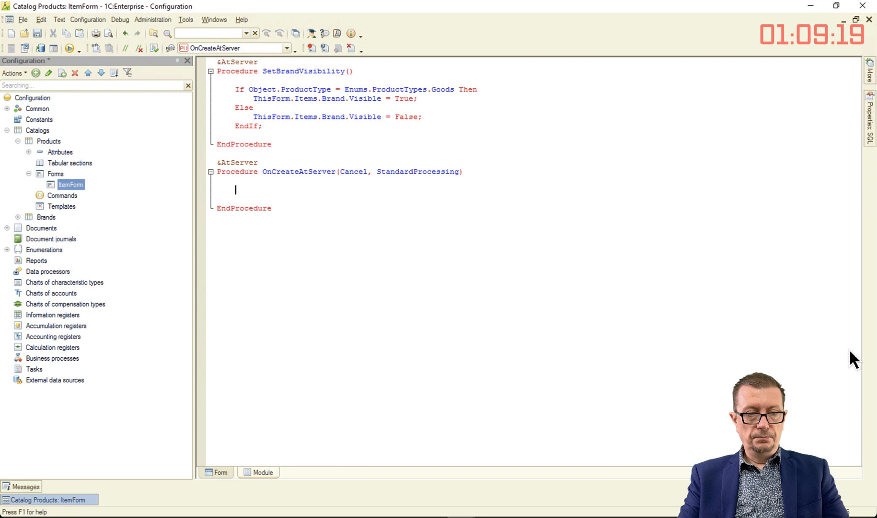
Call SetBrandVisibility from OnCreateAtServer and create the ProductType OnChange client handler.
type("SetBrandVisibility();")
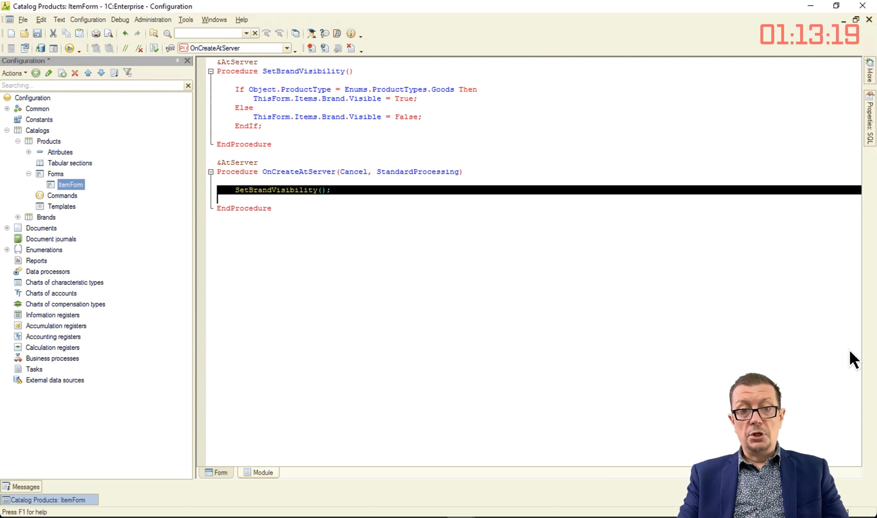
left_click(220, 472)
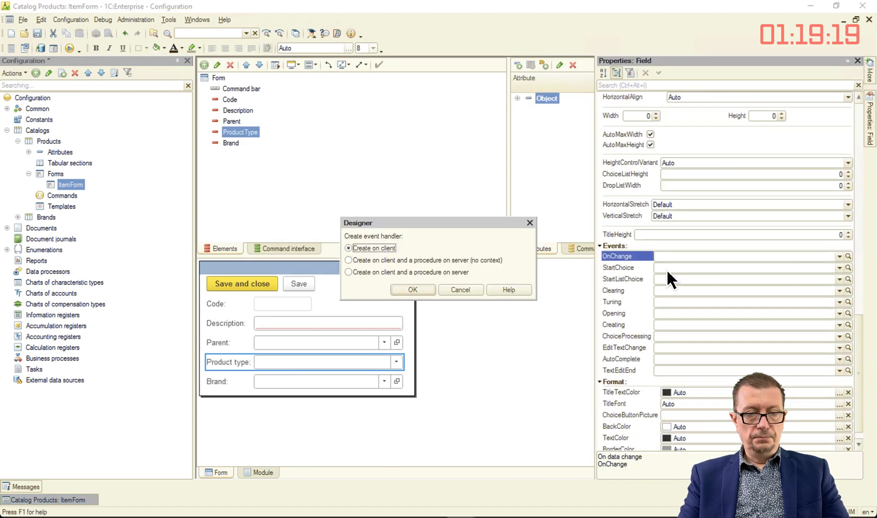
left_click(411, 289)
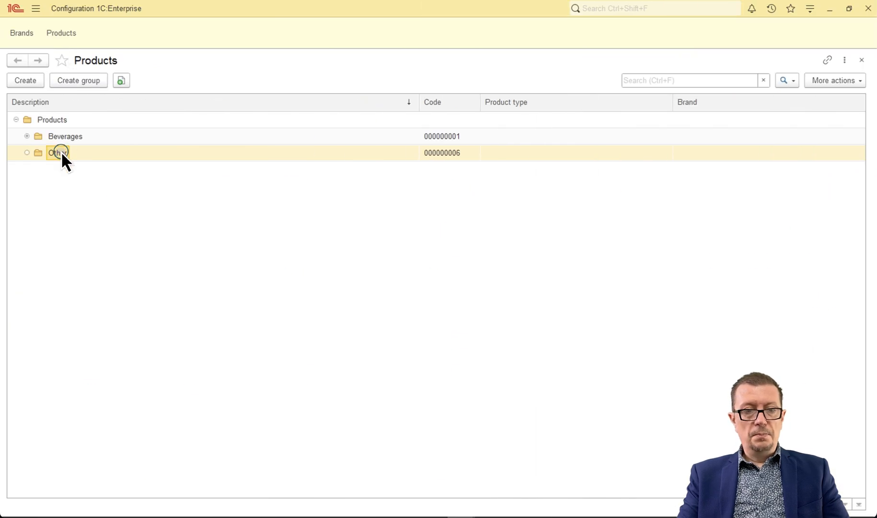
Create a product in Other, switch its type from Goods to Services to hide Brand, and describe it as Carpet.
left_click(25, 80)
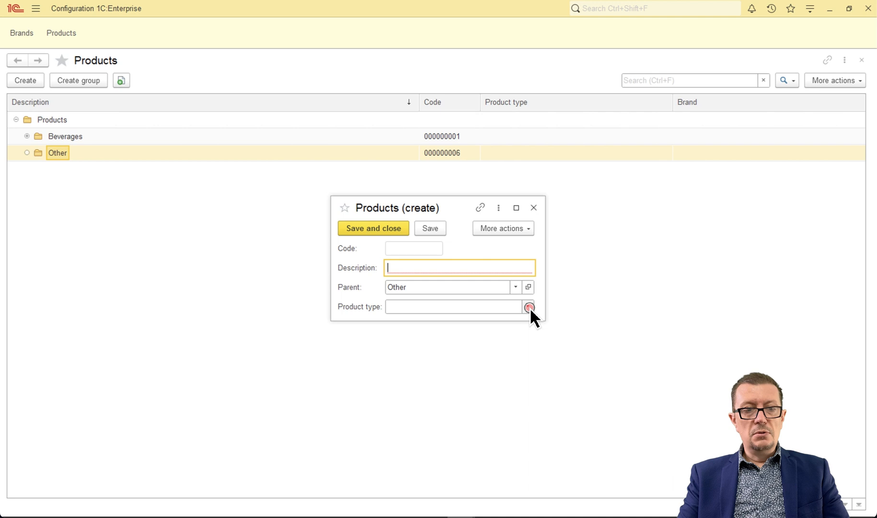
left_click(528, 306)
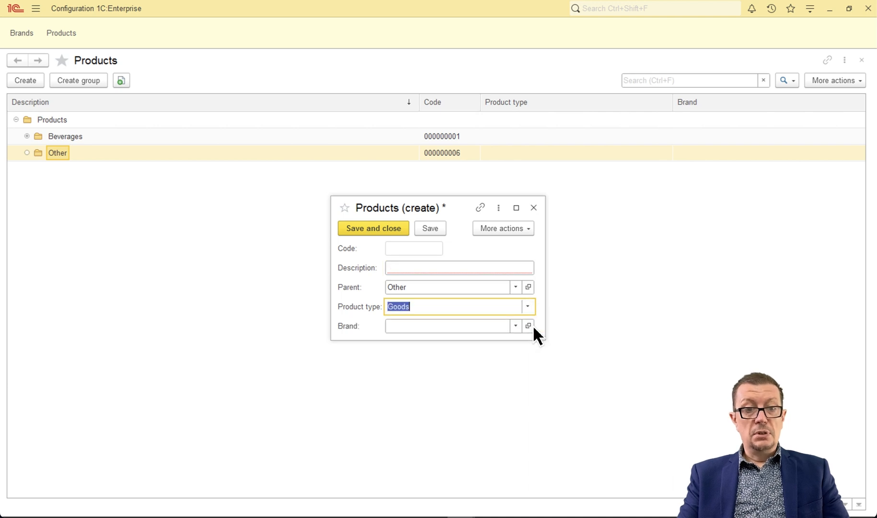
left_click(526, 306)
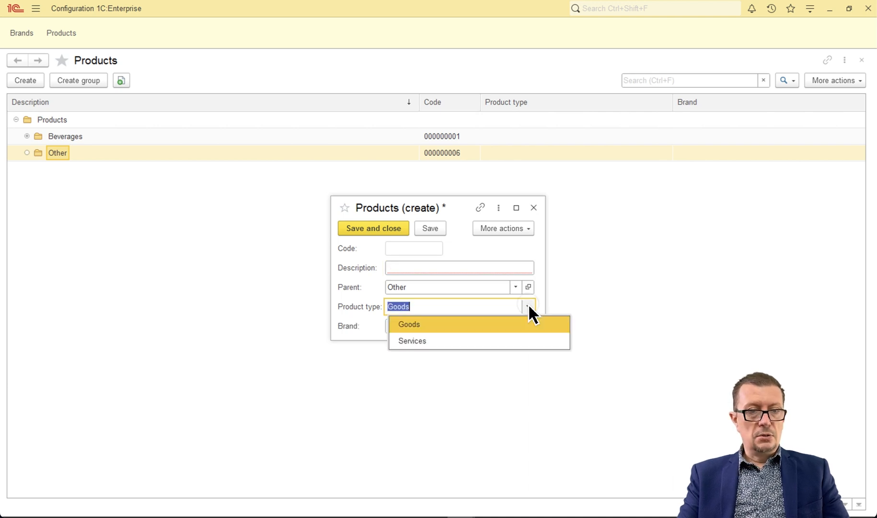
left_click(412, 341)
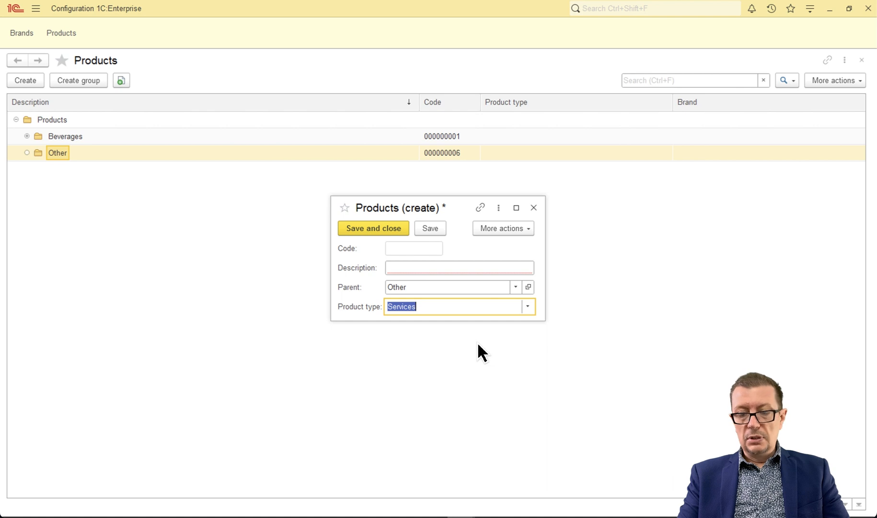
type("Carpet")
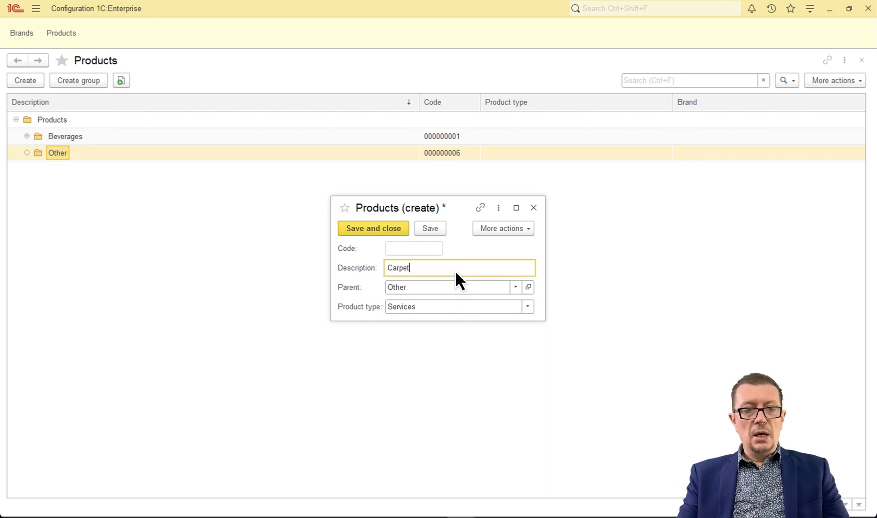
left_click(373, 228)
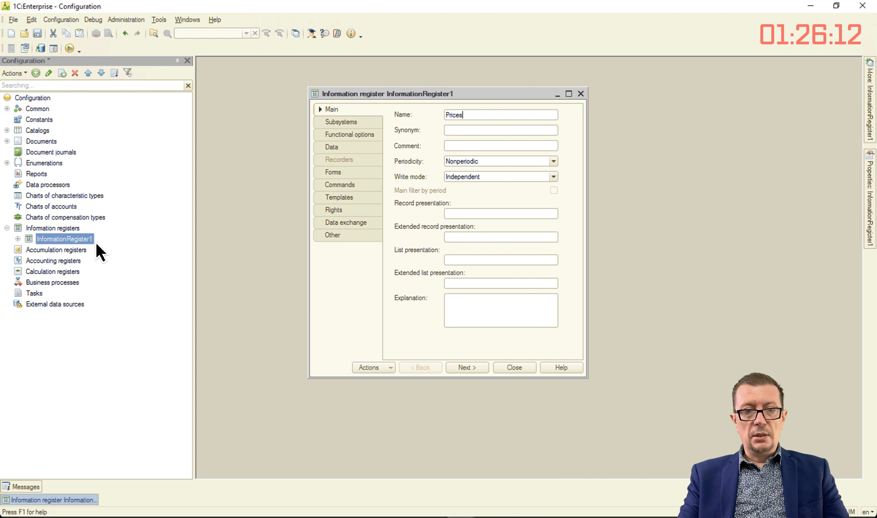
Give the Prices register a Product dimension of CatalogRef.Products and a numeric Price resource.
left_click(553, 161)
type("Product")
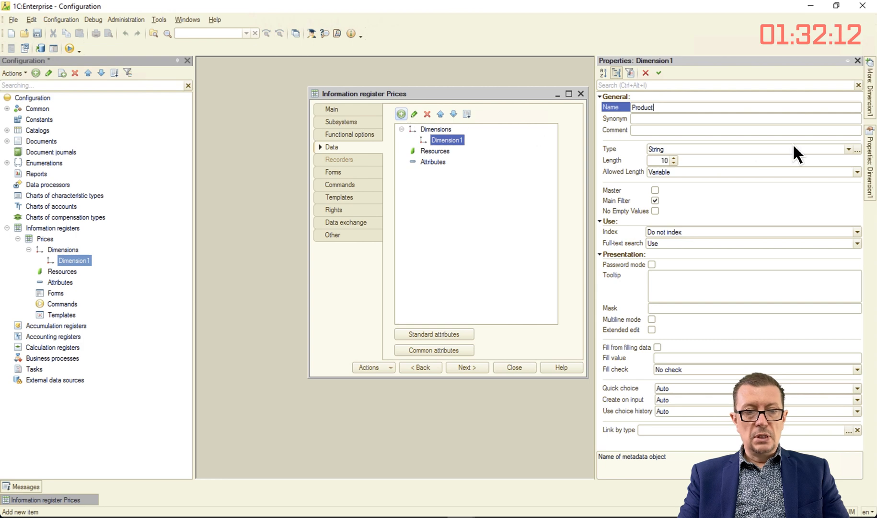
left_click(856, 148)
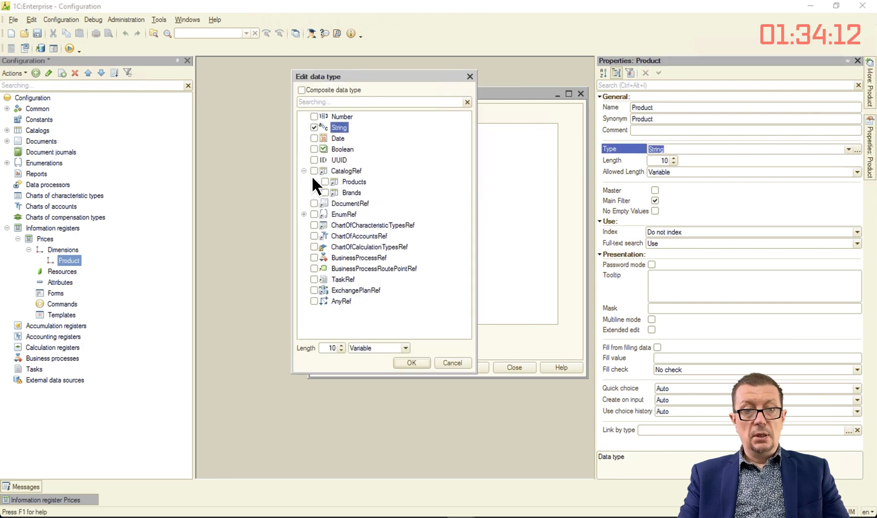
left_click(412, 362)
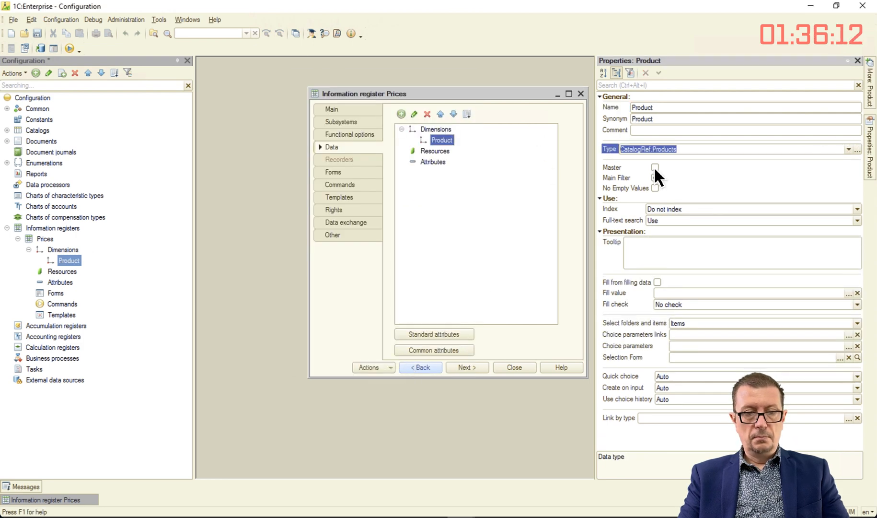
left_click(400, 114)
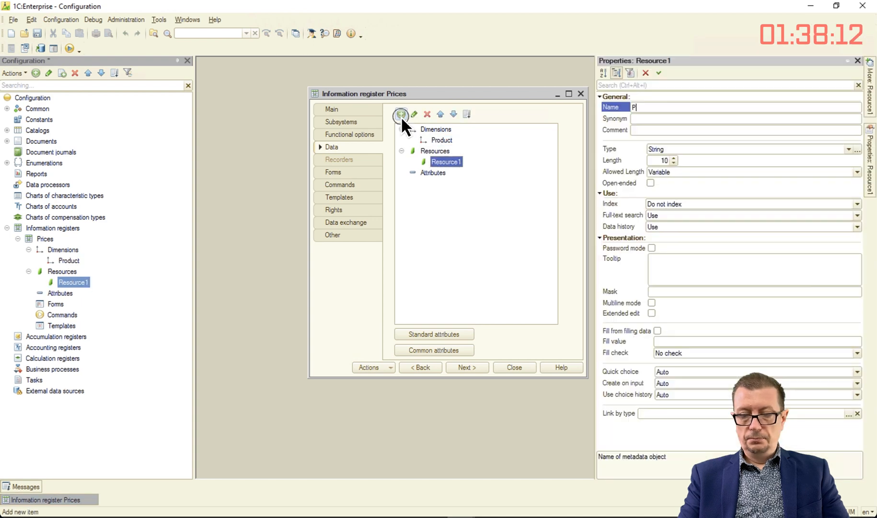
left_click(856, 148)
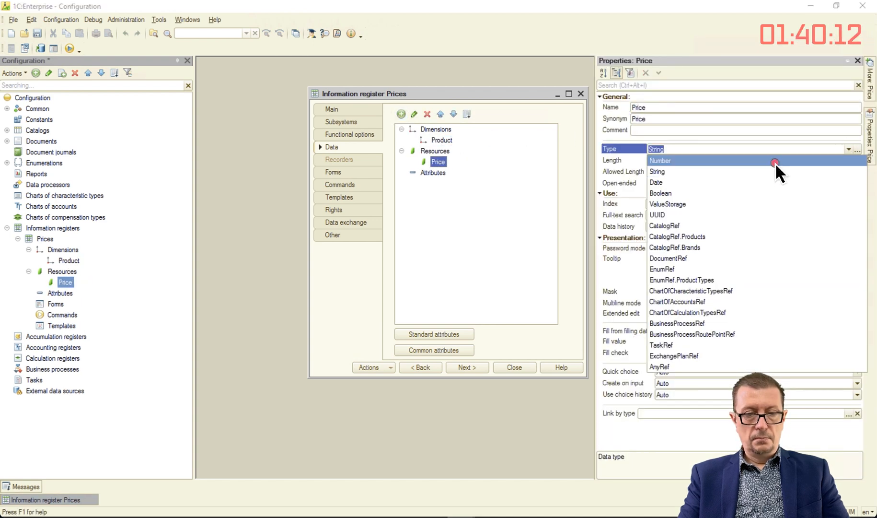
left_click(658, 161)
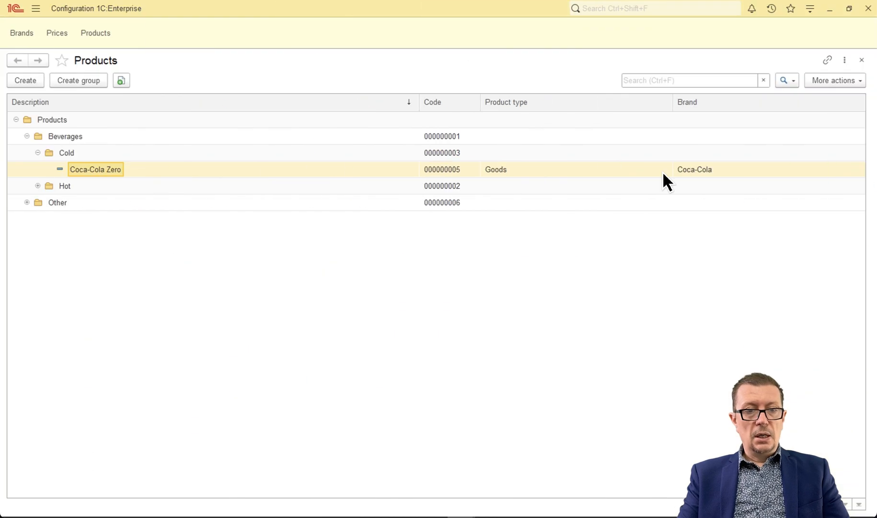
Record Coca-Cola Zero prices 2.25 from 8/24/2021 and 2.30 from 9/10/2021.
double_click(95, 169)
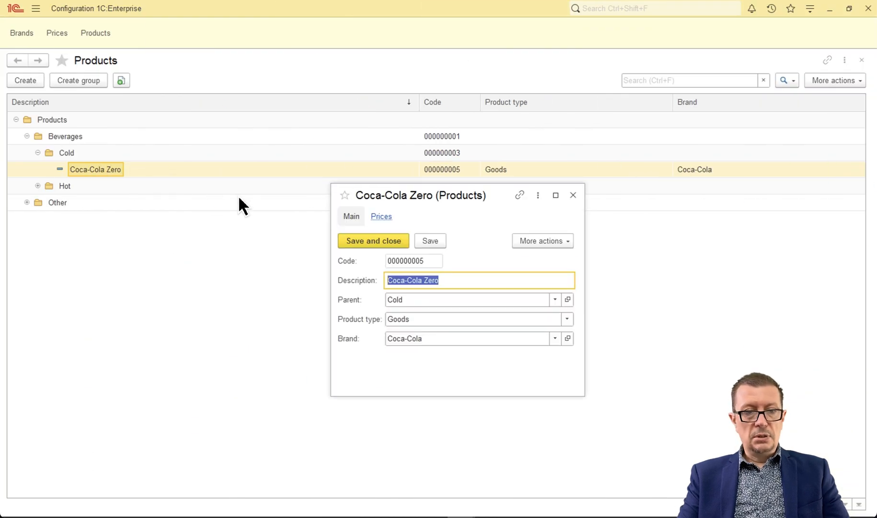
left_click(380, 216)
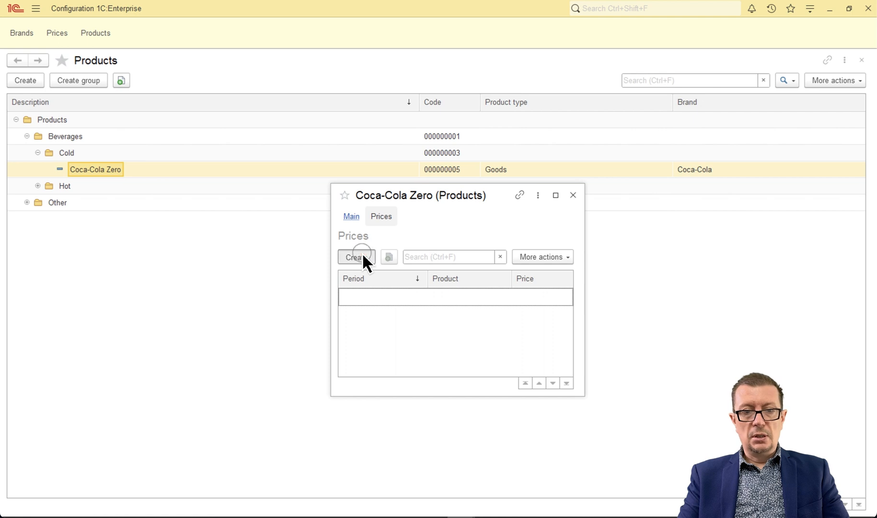
left_click(354, 256)
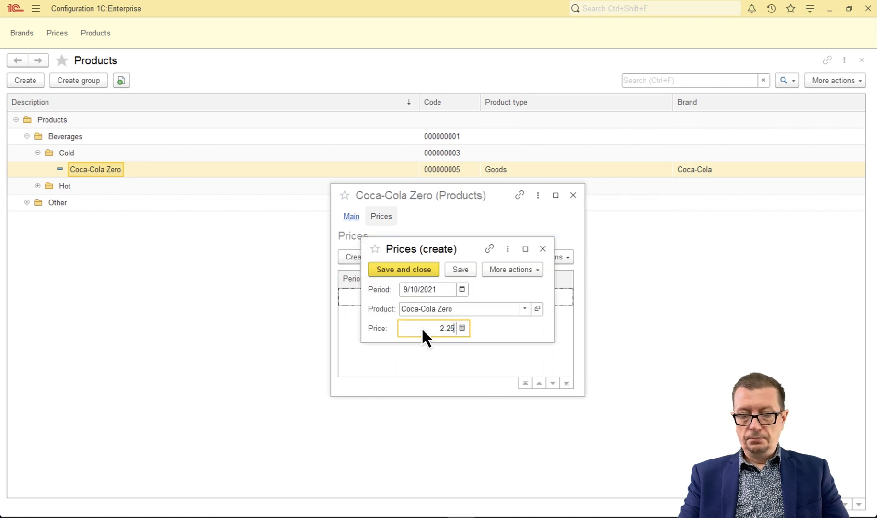
left_click(461, 288)
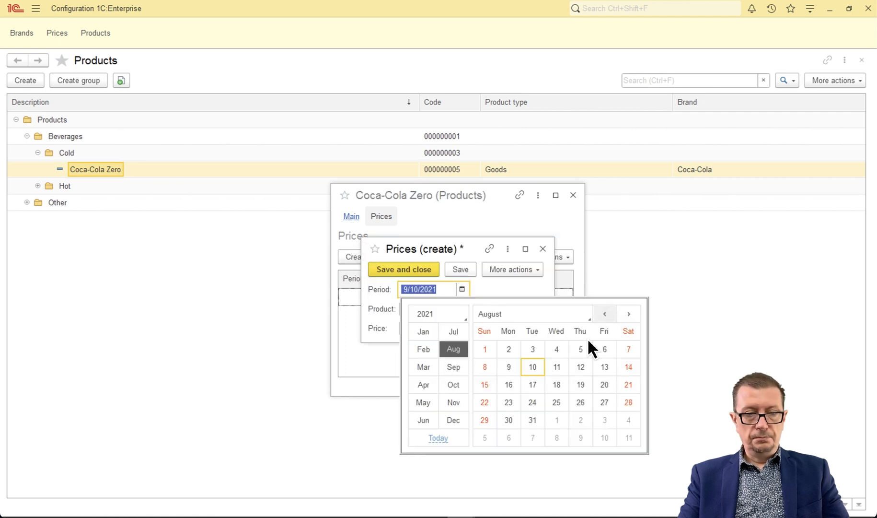
left_click(403, 269)
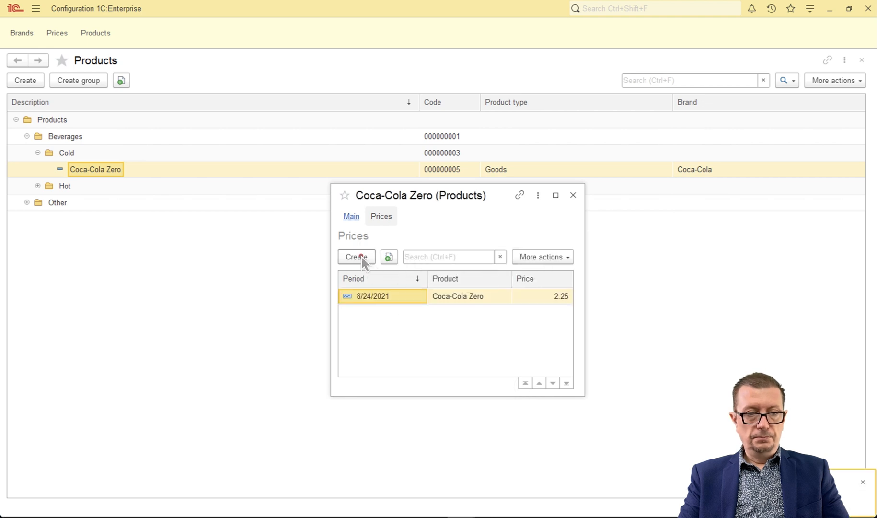
left_click(355, 257)
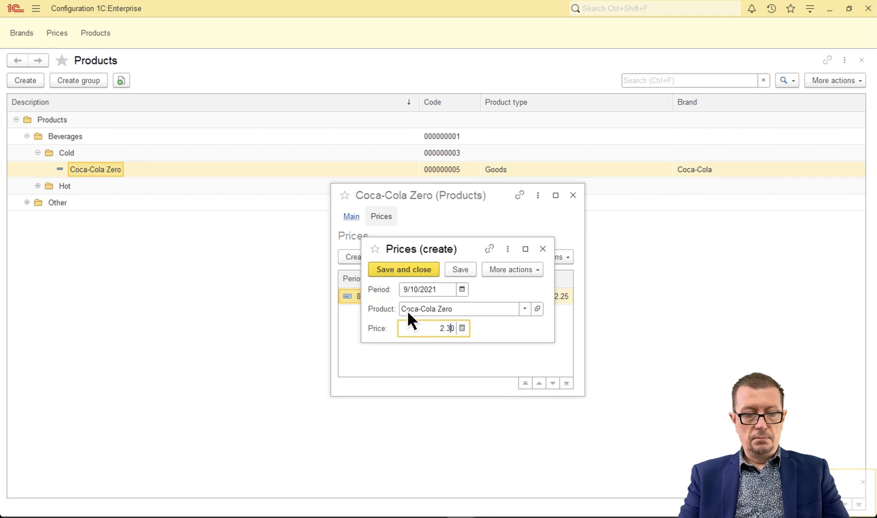
left_click(403, 270)
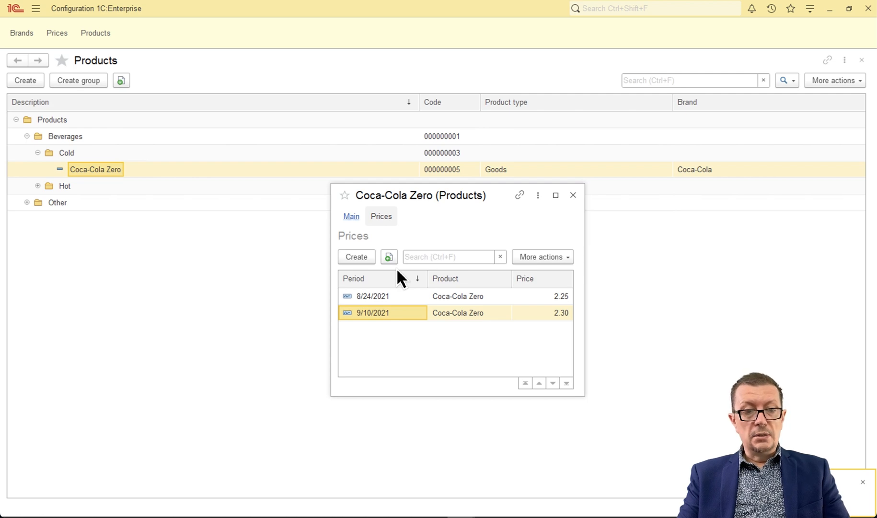
mouse_move(390, 263)
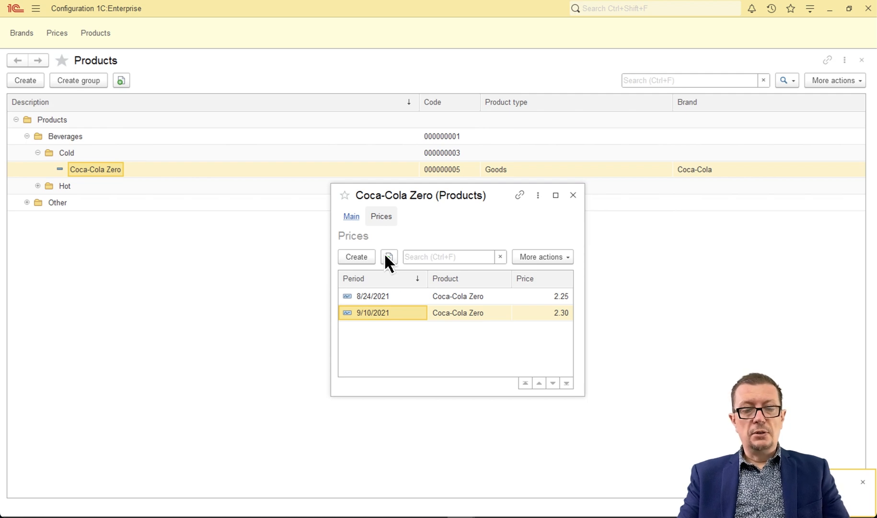
left_click(351, 216)
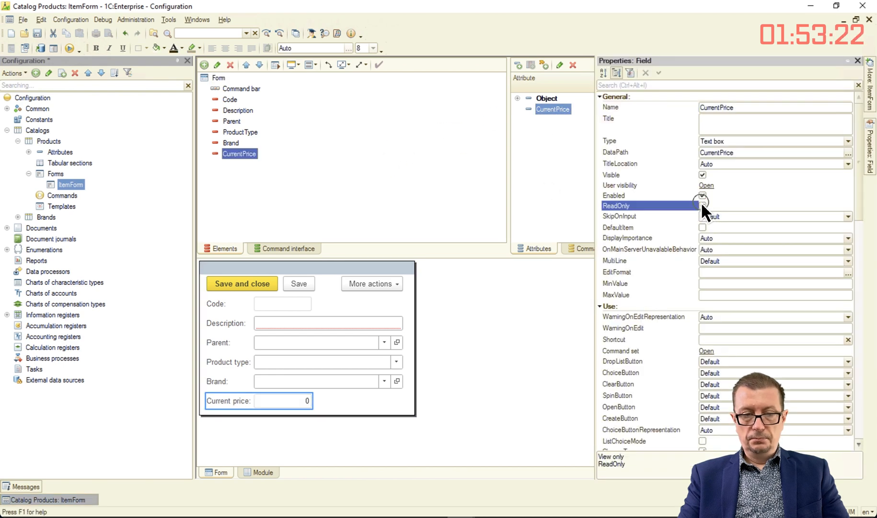
Fill CurrentPrice in the item form module from the Prices register's GetLast record for the product.
left_click(259, 472)
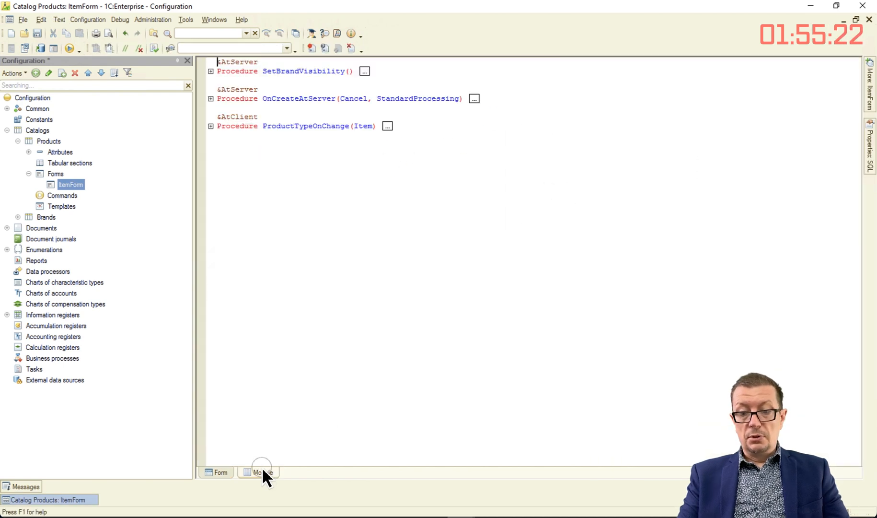
type("ThisForm.CurrentPrice = InformationRegisters.Prices")
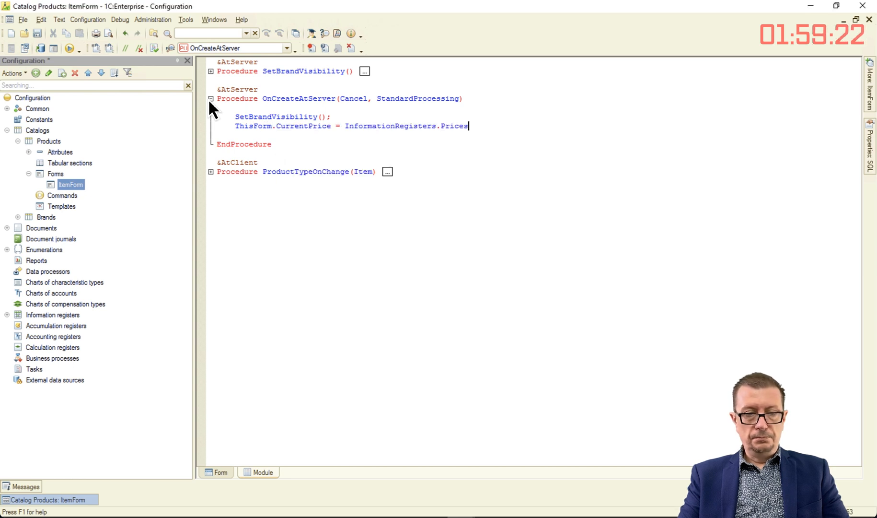
type(".GetLast().Price;")
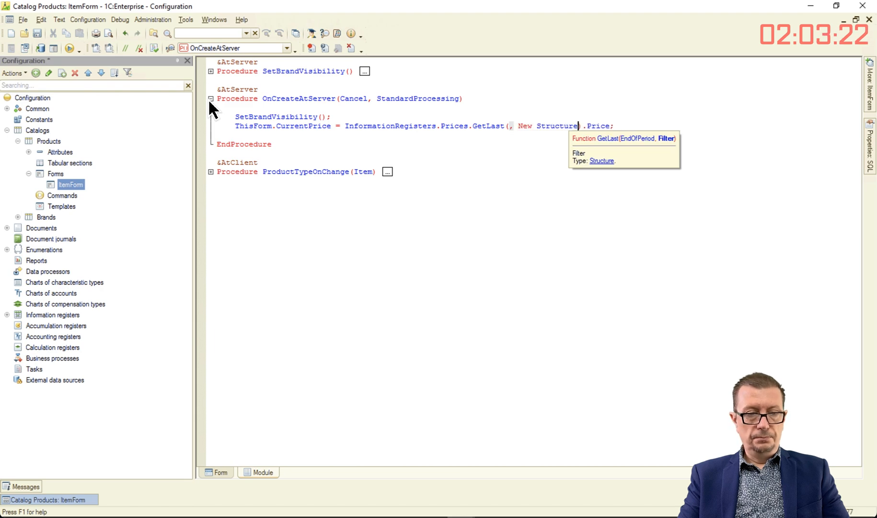
type("\"Product\", Ob")
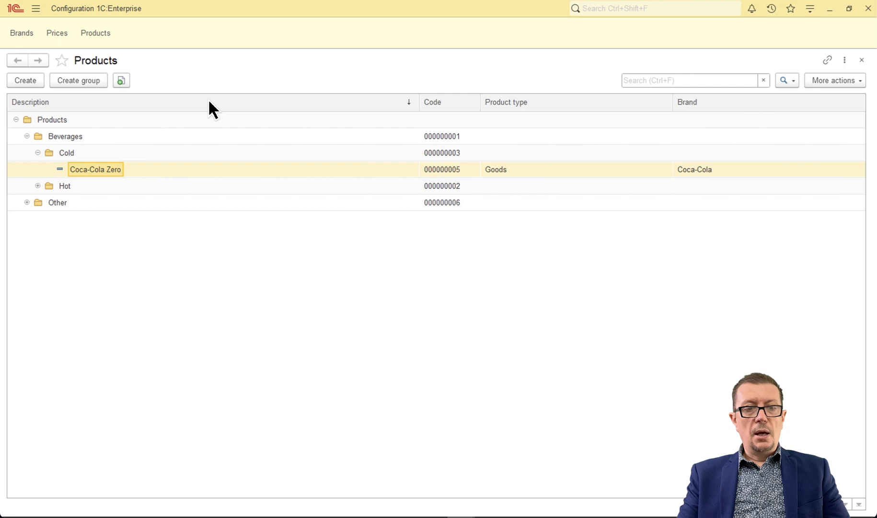
double_click(95, 169)
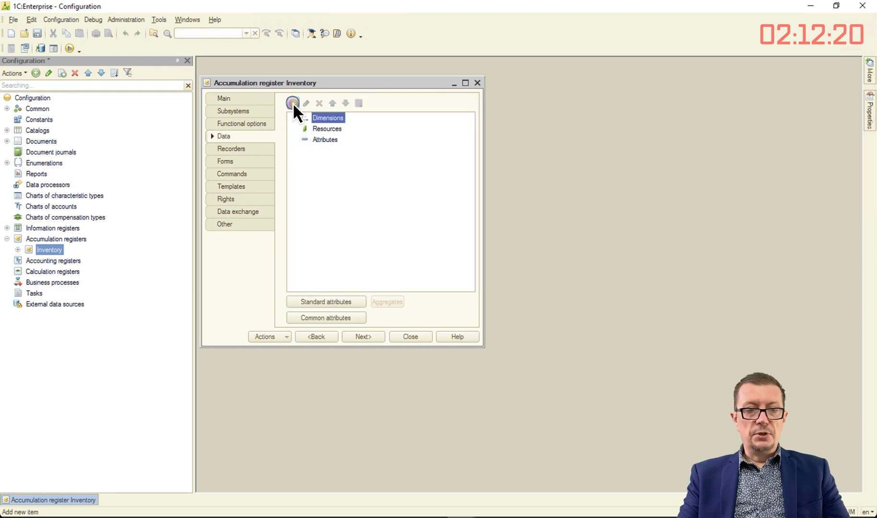
Give Inventory a Product dimension, numeric Quantity resource, a list form, and show it in the app sections.
left_click(292, 103)
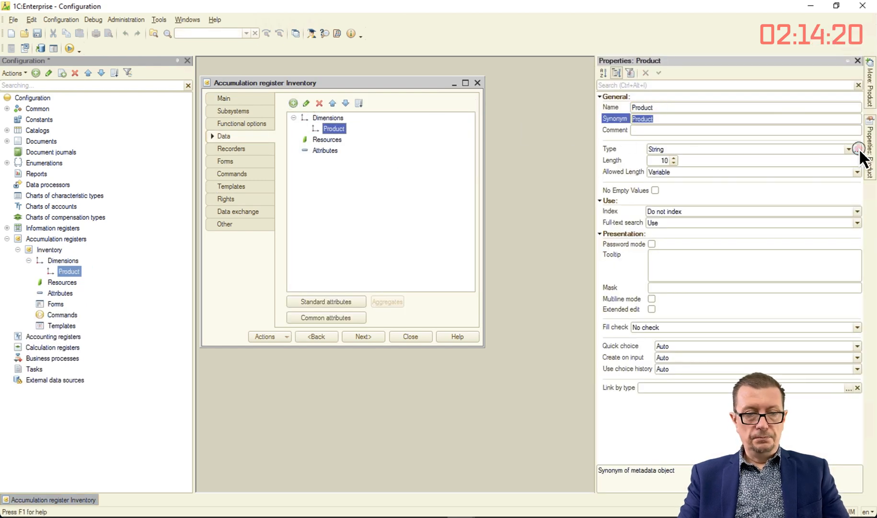
left_click(859, 149)
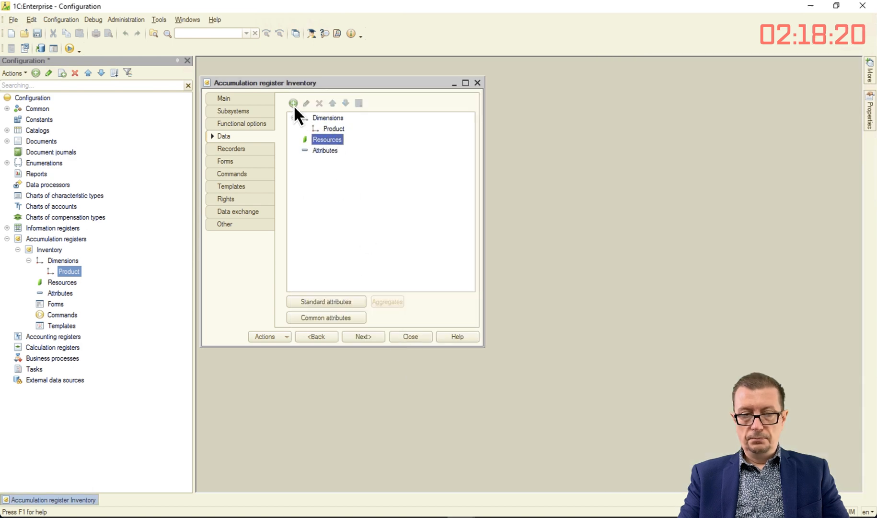
left_click(292, 102)
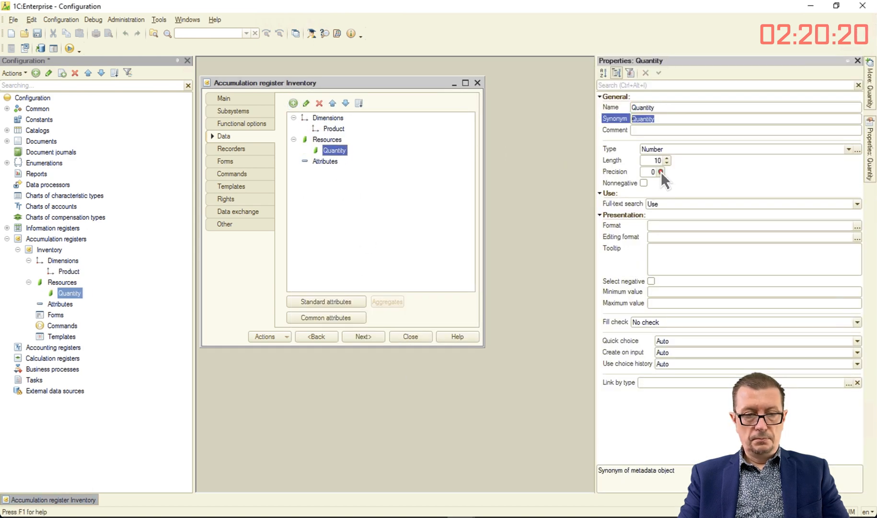
left_click(644, 183)
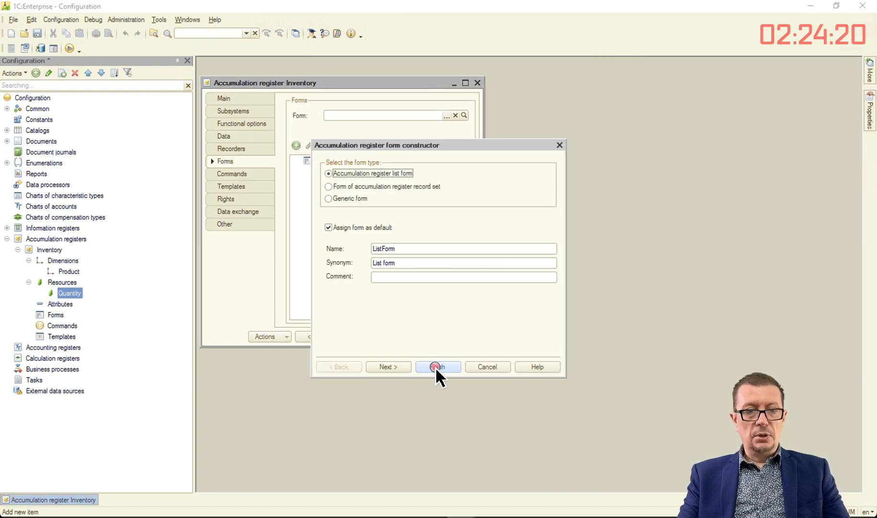
left_click(438, 366)
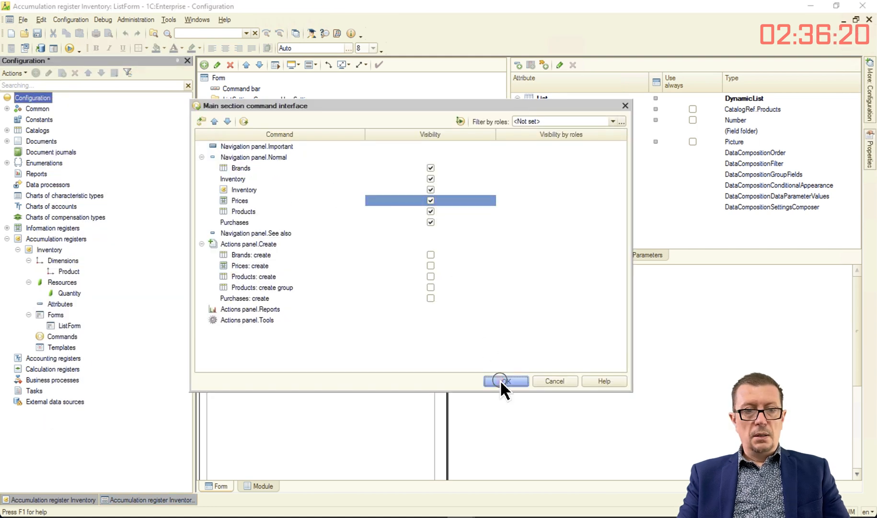
left_click(505, 382)
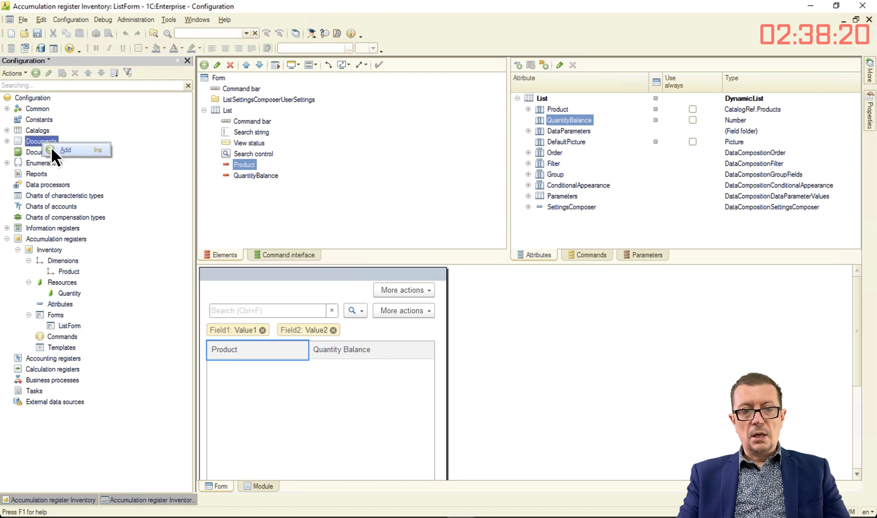
Create the Purchases document with a Products table (Product, Quantity number, Price) and its DocumentForm.
left_click(65, 150)
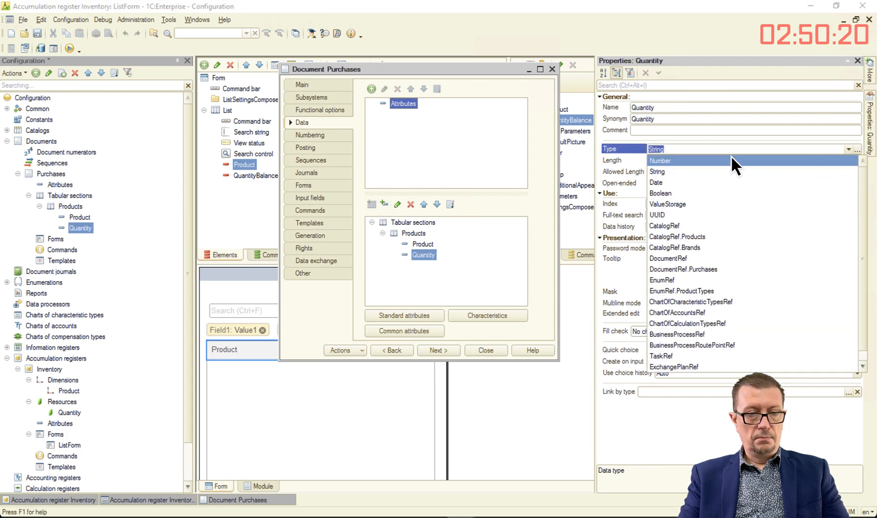
left_click(661, 162)
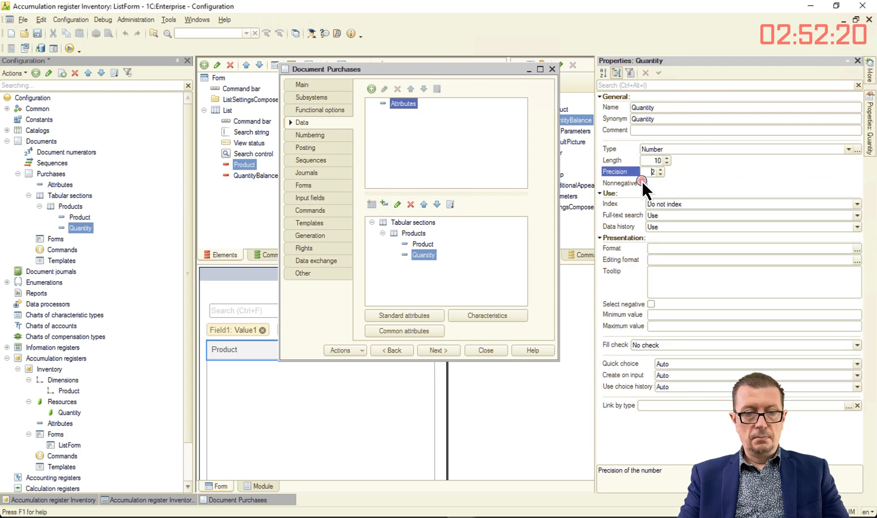
right_click(424, 255)
type("Price")
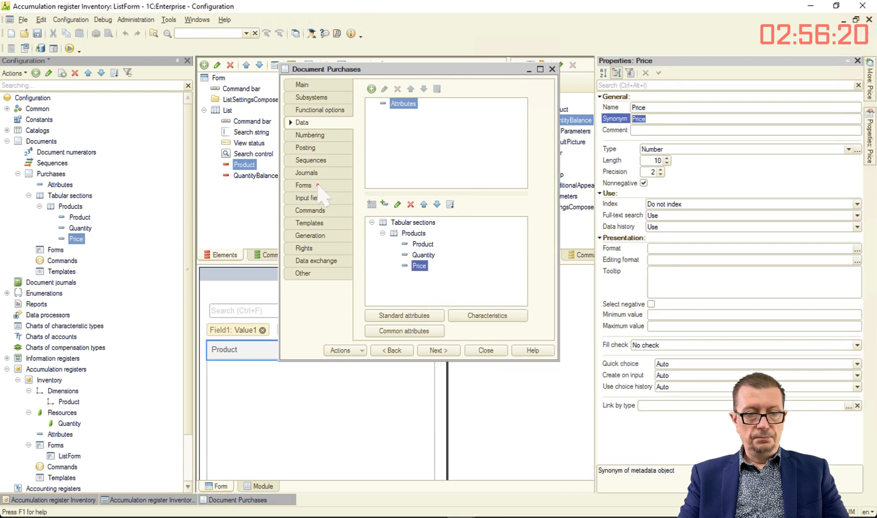
left_click(456, 367)
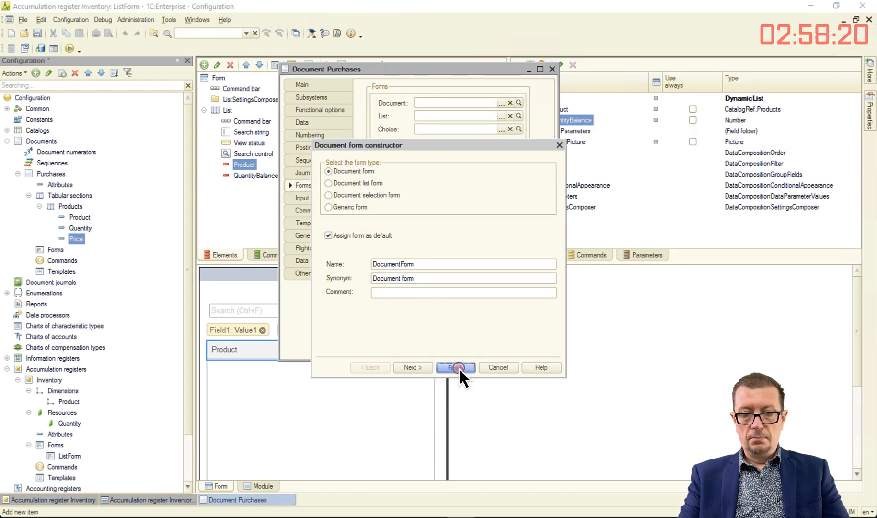
left_click(456, 368)
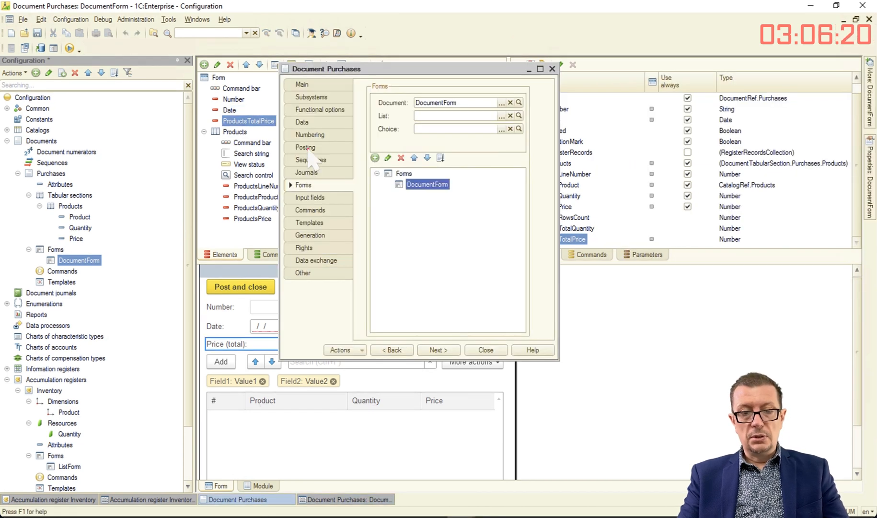
Make Purchases post register records into Inventory from the Products table.
left_click(306, 147)
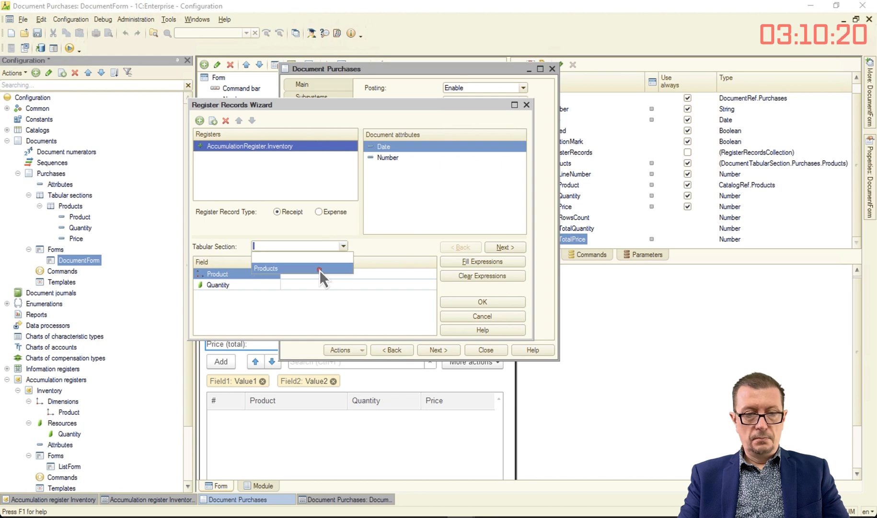
left_click(482, 302)
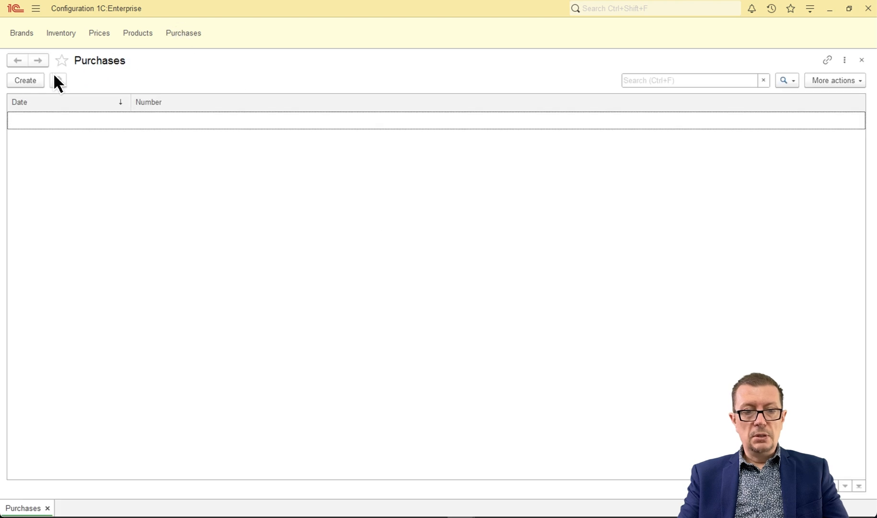
Post purchase 000000001 with 5 Lavazza Classico Coffee and 10 Coca-Cola Zero, total 66.00, and start another.
left_click(24, 79)
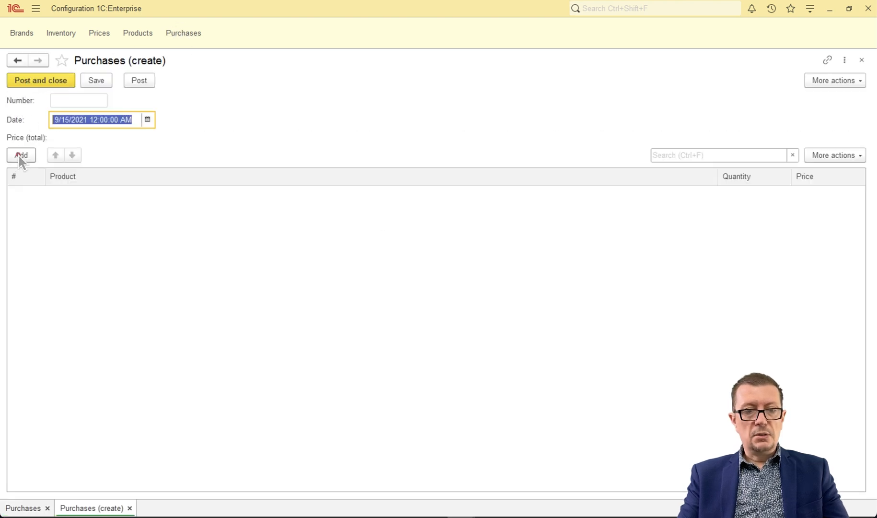
left_click(21, 155)
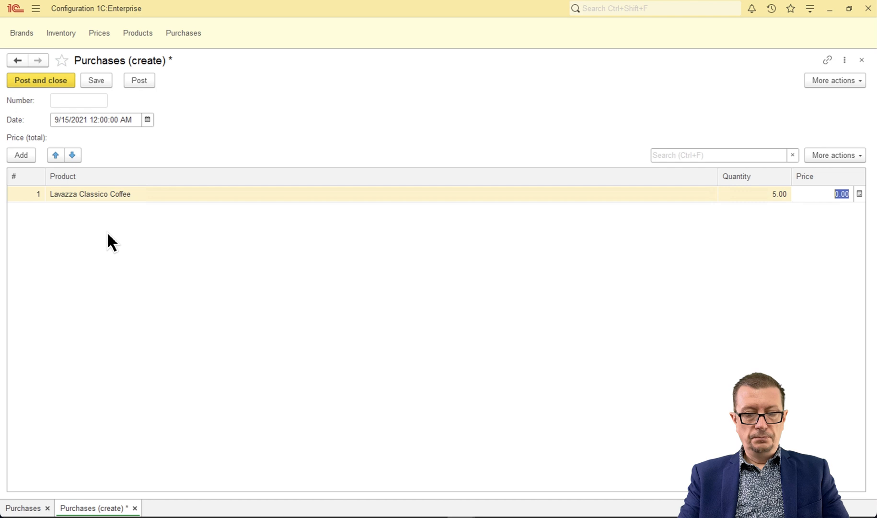
left_click(22, 155)
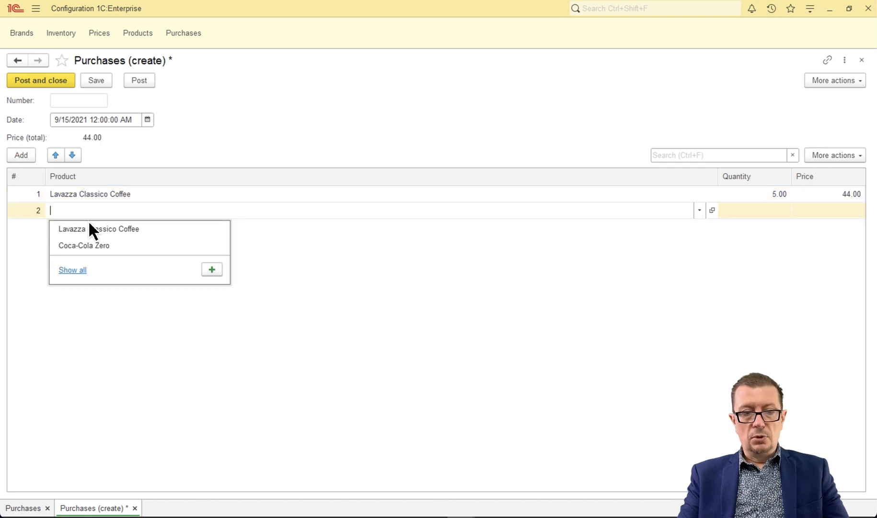
left_click(83, 246)
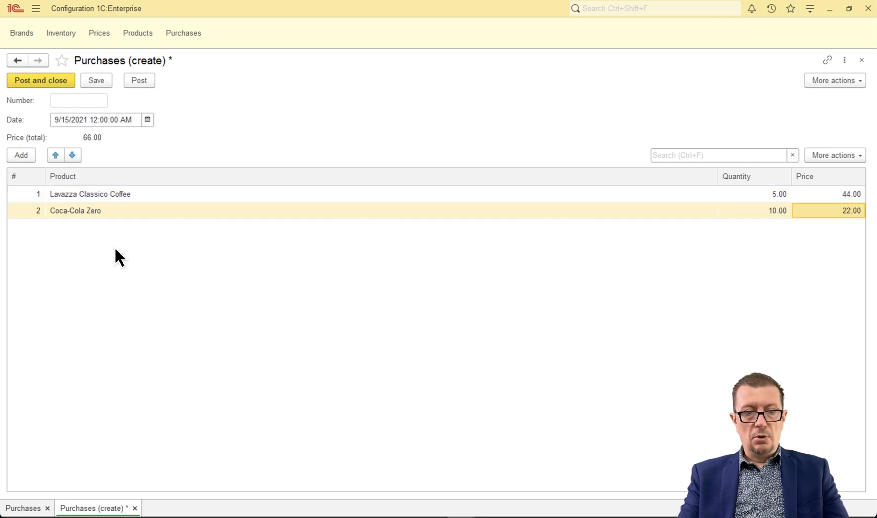
left_click(41, 80)
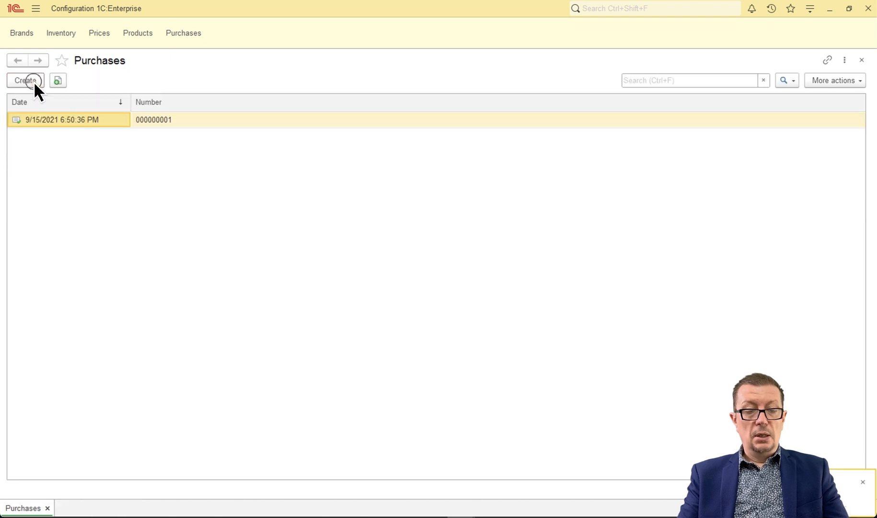
left_click(61, 32)
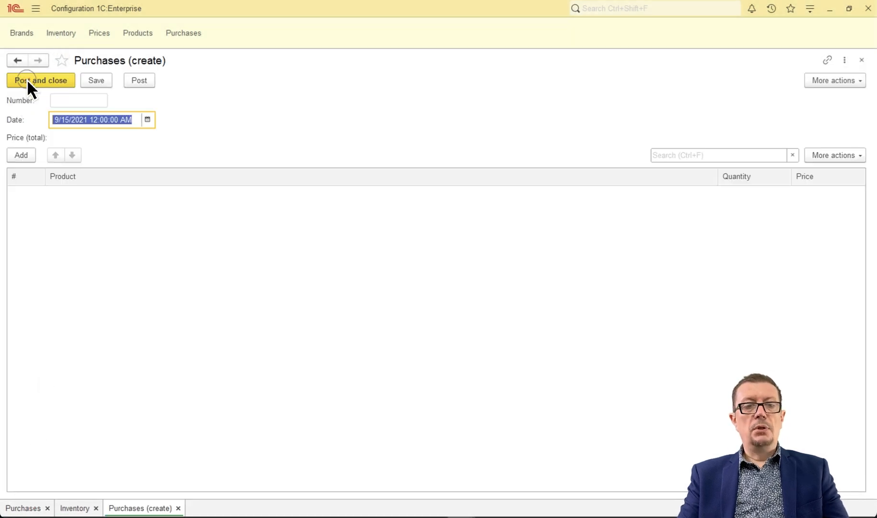
Post a purchase of 20 Coca-Cola Zero with a total of 44.00.
left_click(21, 156)
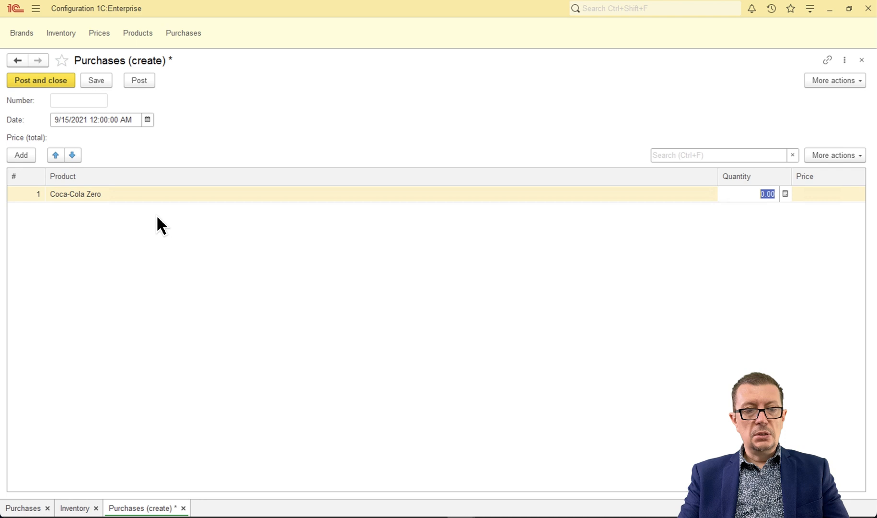
type("20")
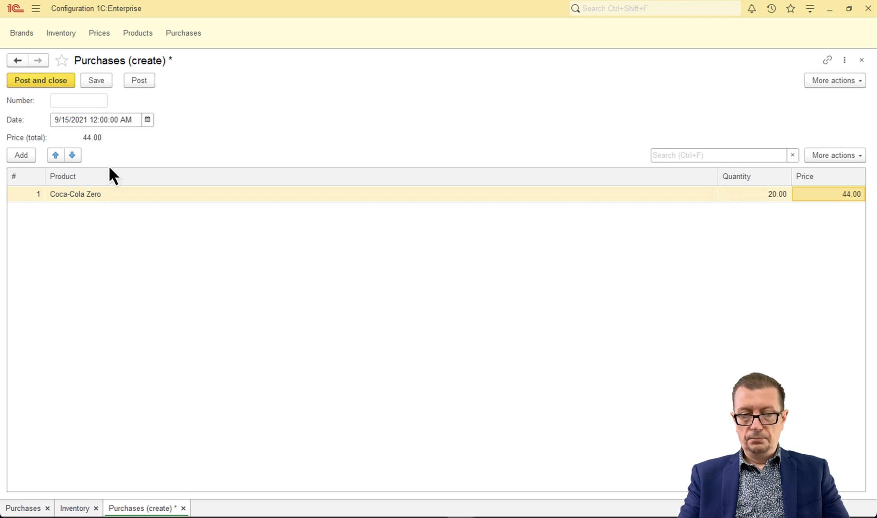
left_click(73, 508)
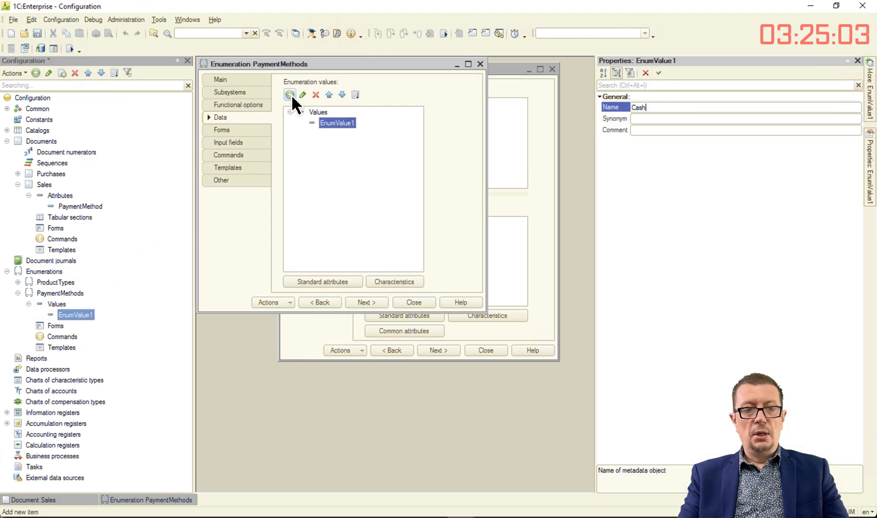
Add PaymentMethods values and give Sales a Products table with Product referencing Products and Quantity.
left_click(289, 94)
type("Produc")
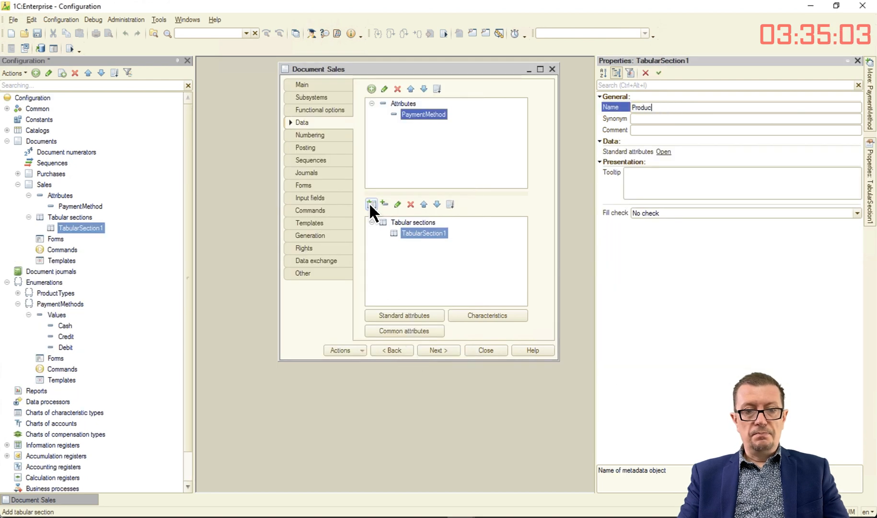
left_click(385, 204)
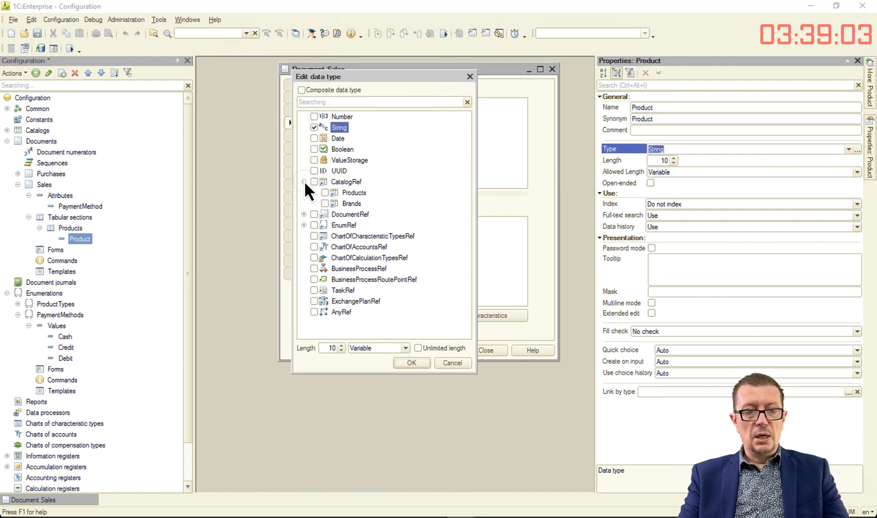
left_click(411, 363)
type("Quantity")
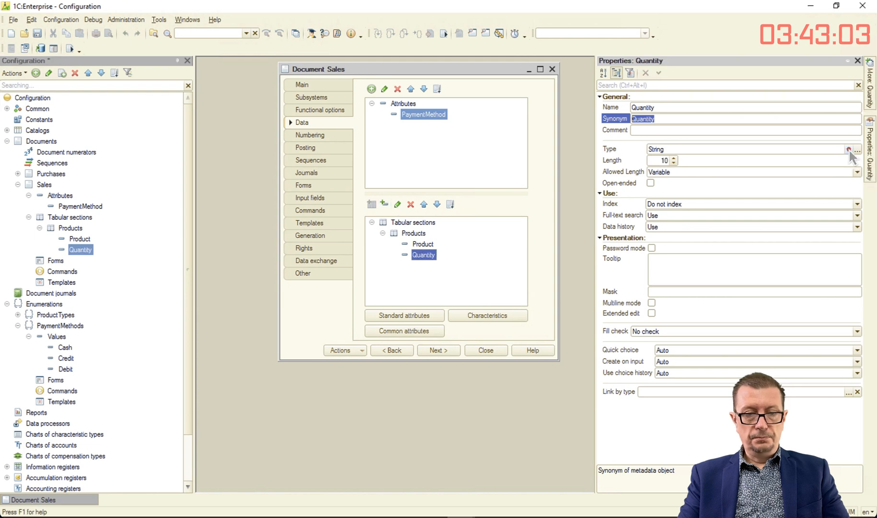
left_click(849, 149)
type("Price")
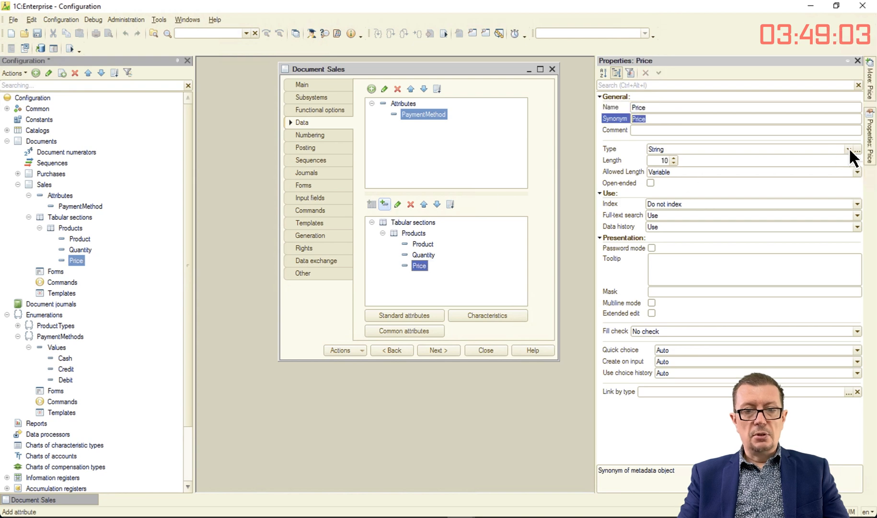
Add numeric Price with decimal precision and numeric UnitPrice columns to the Sales Products table.
left_click(850, 148)
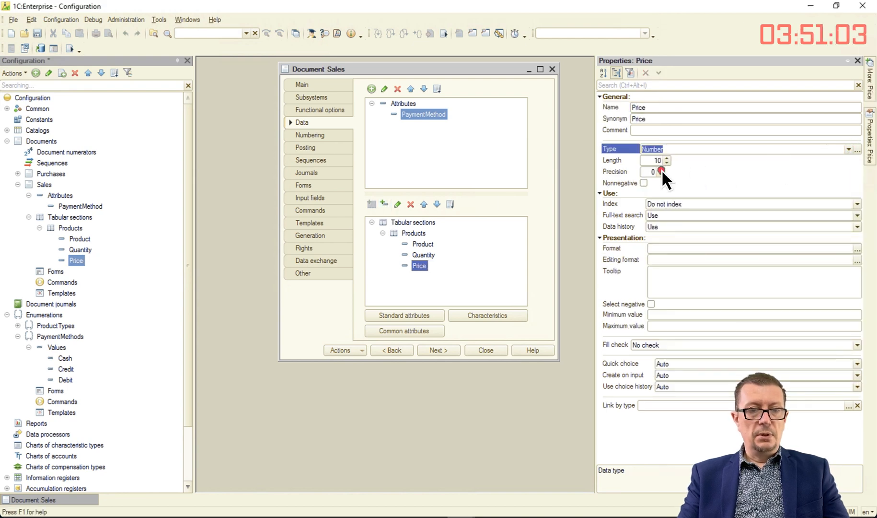
left_click(384, 203)
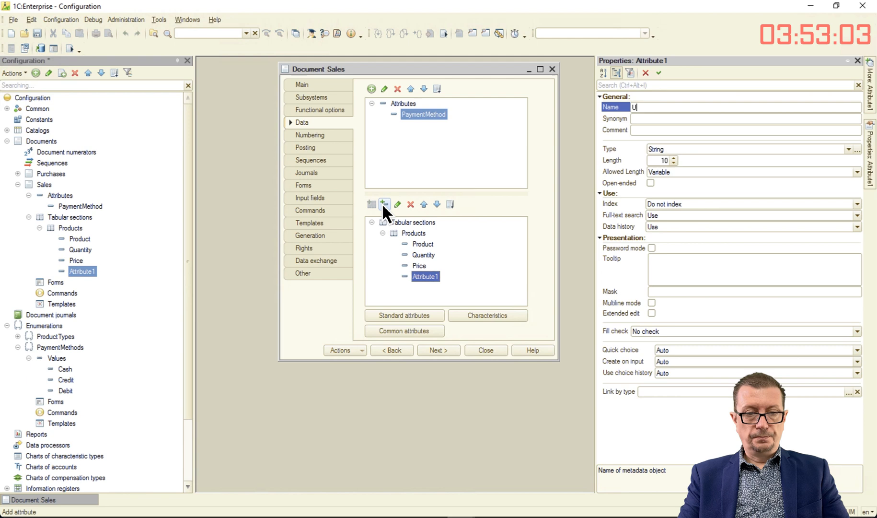
left_click(853, 149)
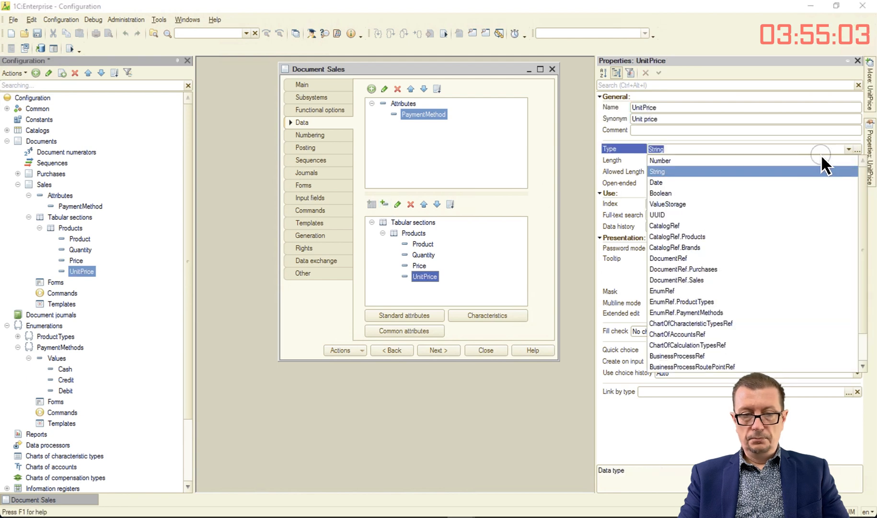
left_click(660, 161)
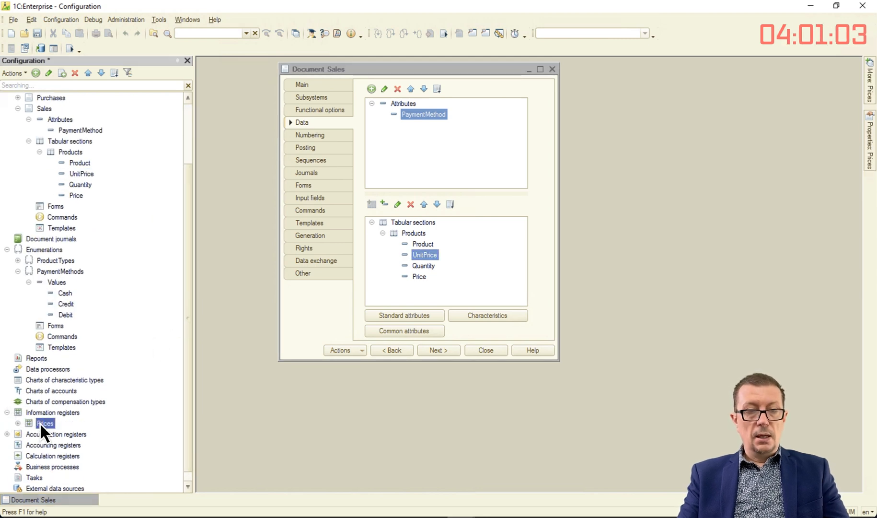
Write ProductsProductOnChange setting the row's UnitPrice via SetUnitPrice(ThisRow.Product).
left_click(304, 185)
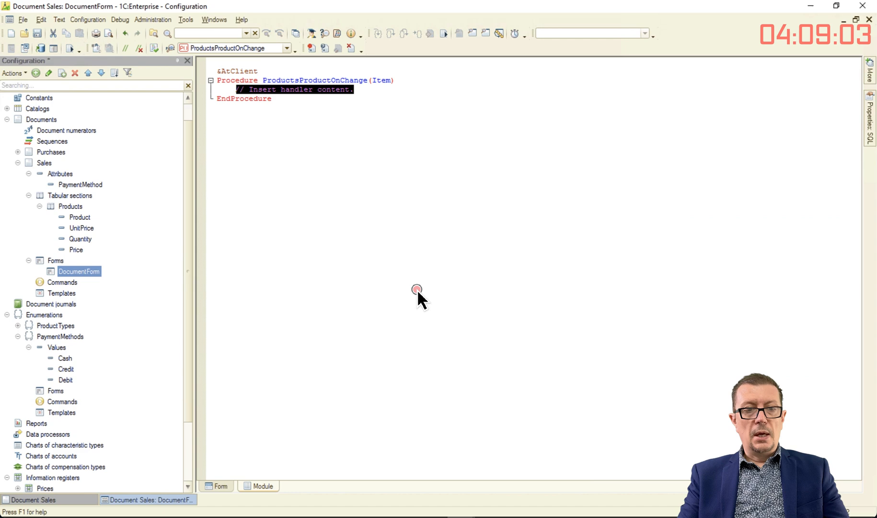
type("ThisRow = ThisFor")
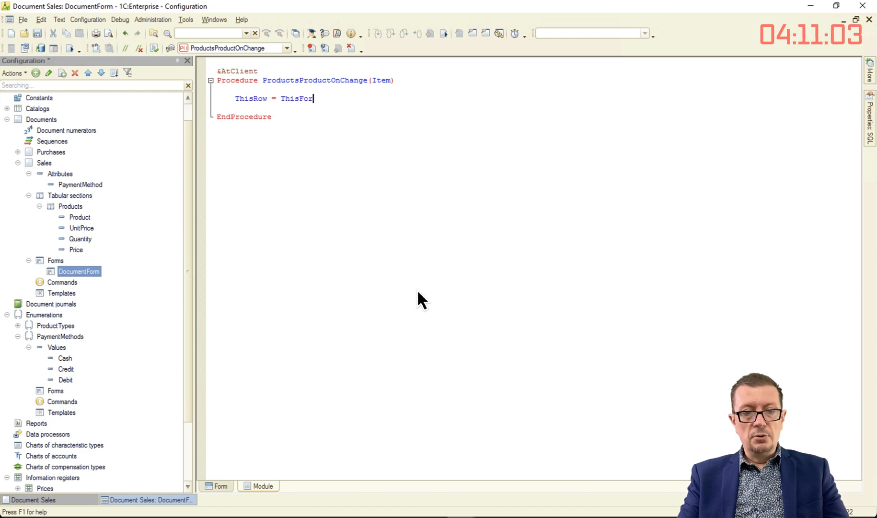
type("m.Items.Products.CurrentData;")
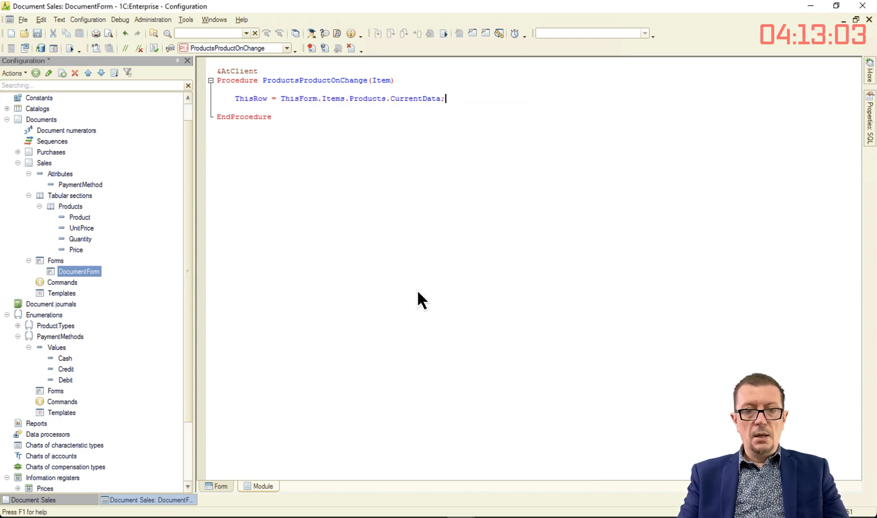
type("ThisRow.UnitPrice = SetUnit")
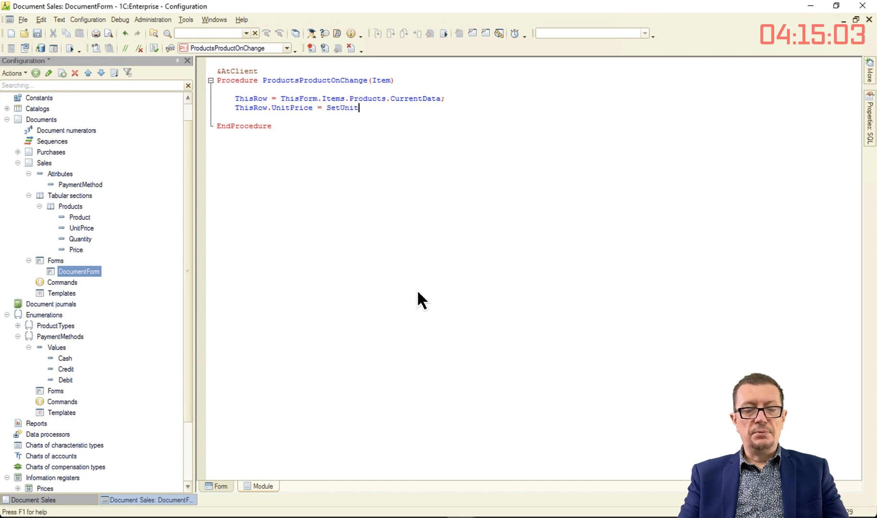
type("Price(ThisRow.Product);")
type("Se")
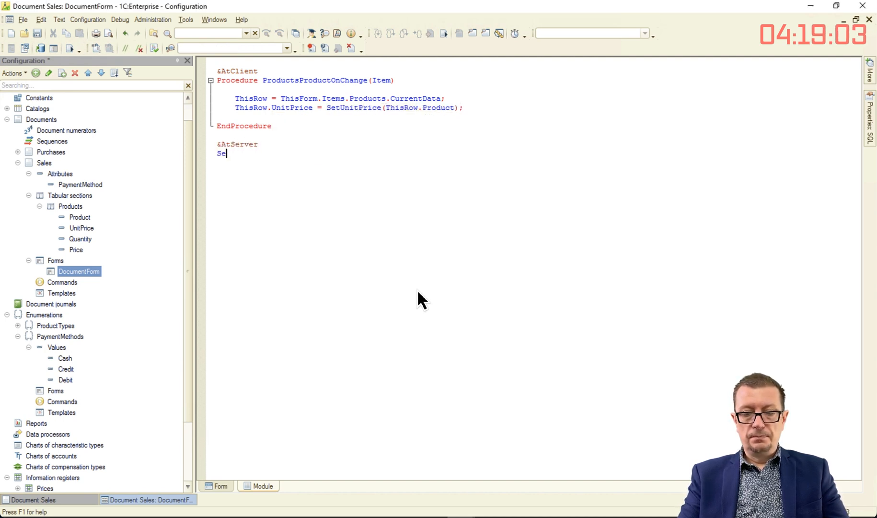
Write function SetUnitPrice returning InformationRegisters.Prices.GetLast for the product's Price.
type("Function SetUnitPrice(Product)")
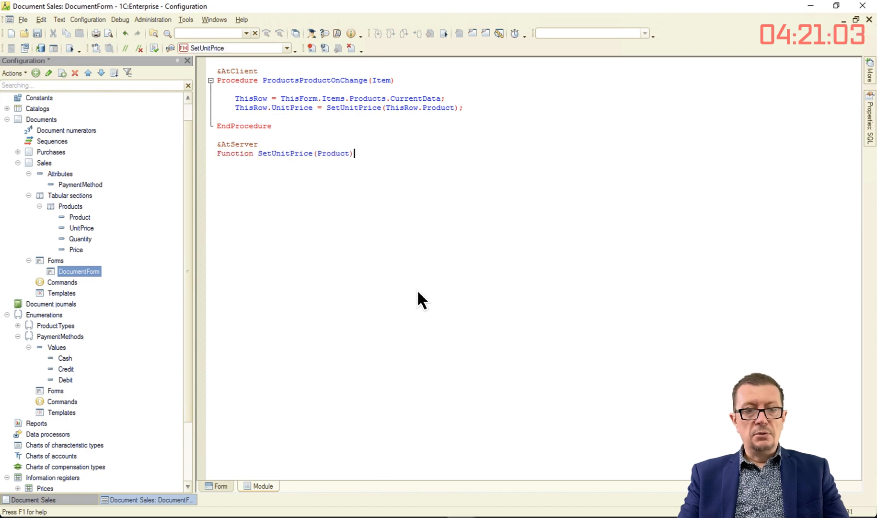
key("enter")
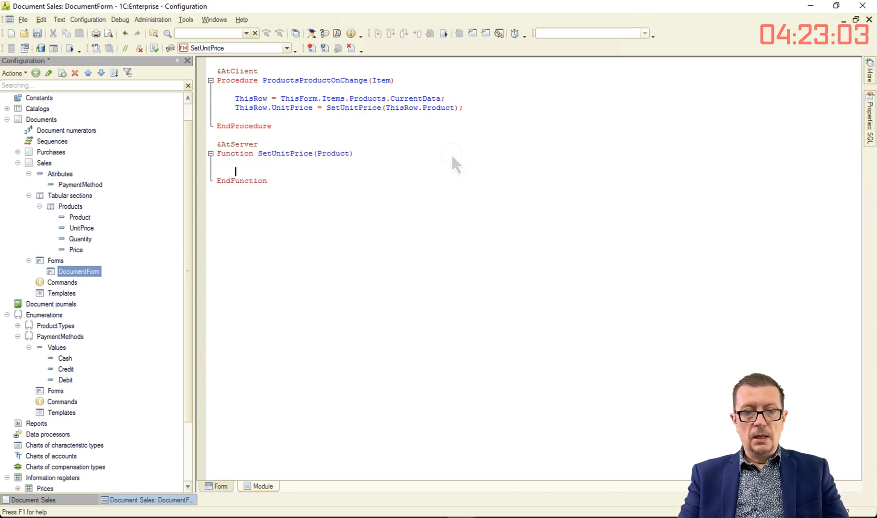
type("Return InformationRegisters")
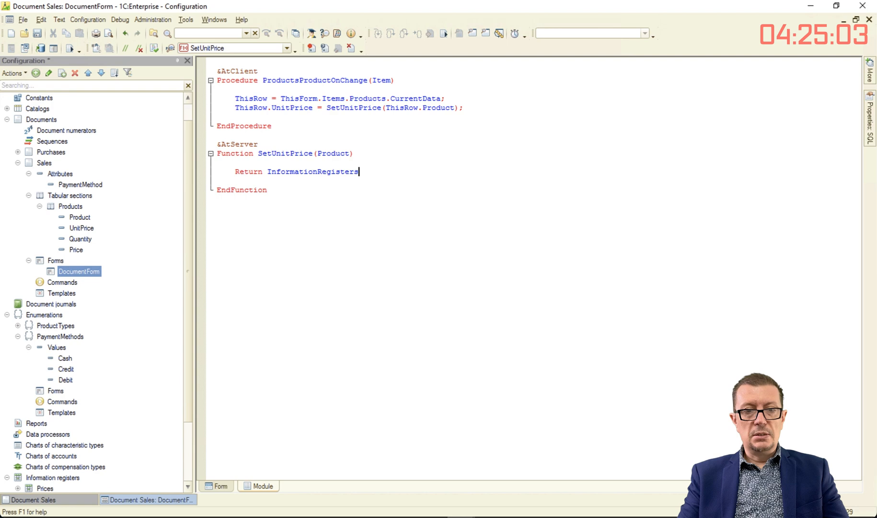
type(".Prices.GetLast(, N")
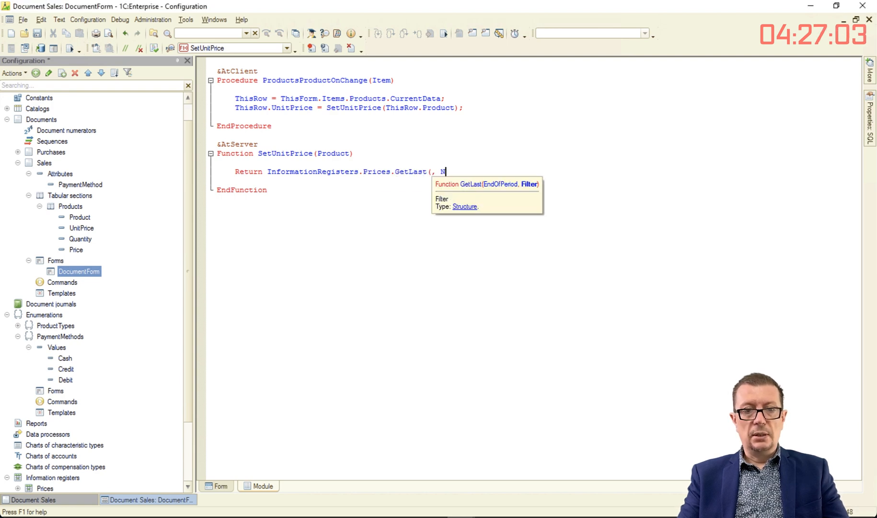
type("New Structure(\"Pr")
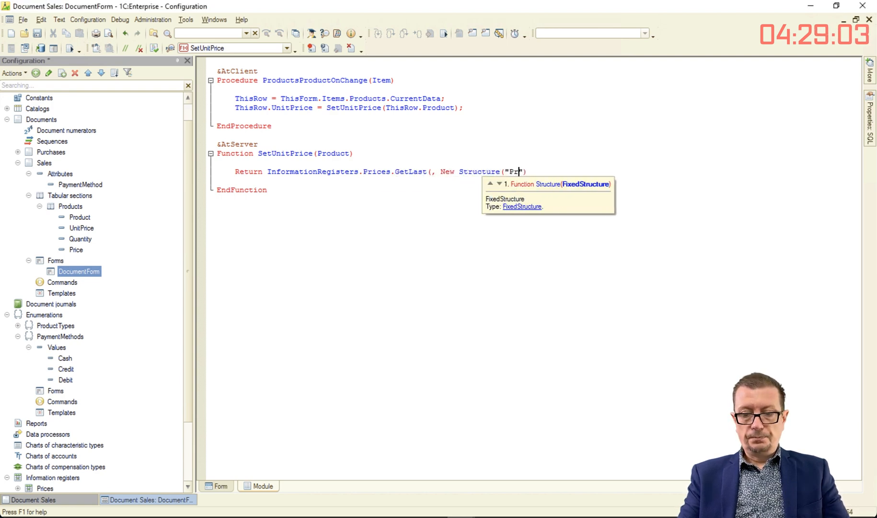
type("roduct\", Product))")
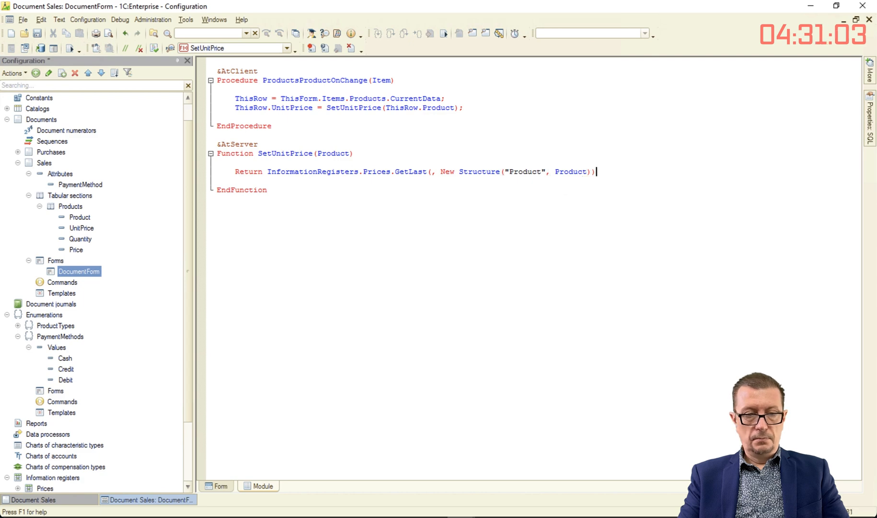
type(".Price;")
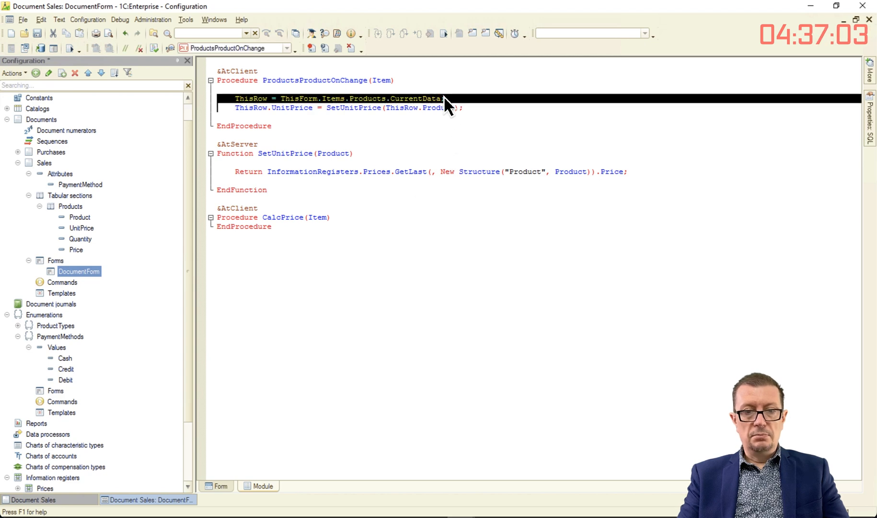
Write CalcPrice computing the row's Price from UnitPrice and Quantity.
type("ThisRow = ThisForm.Items.Products.CurrentData;")
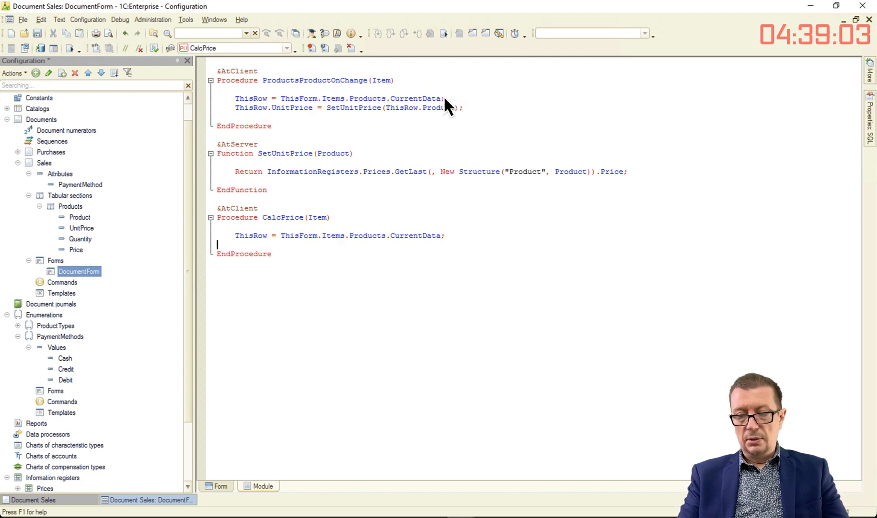
type("ThisRow.Price = ThisRow.UnitPrice * ThisRow.Quantity;")
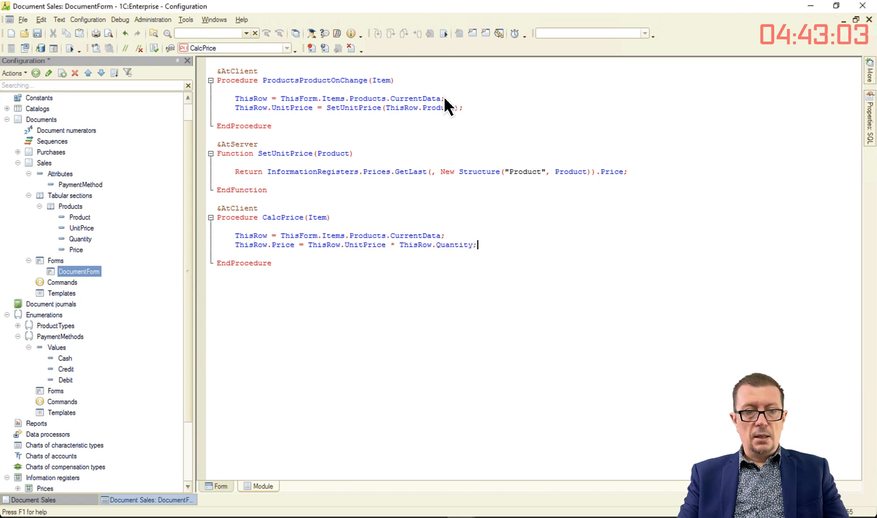
left_click(220, 486)
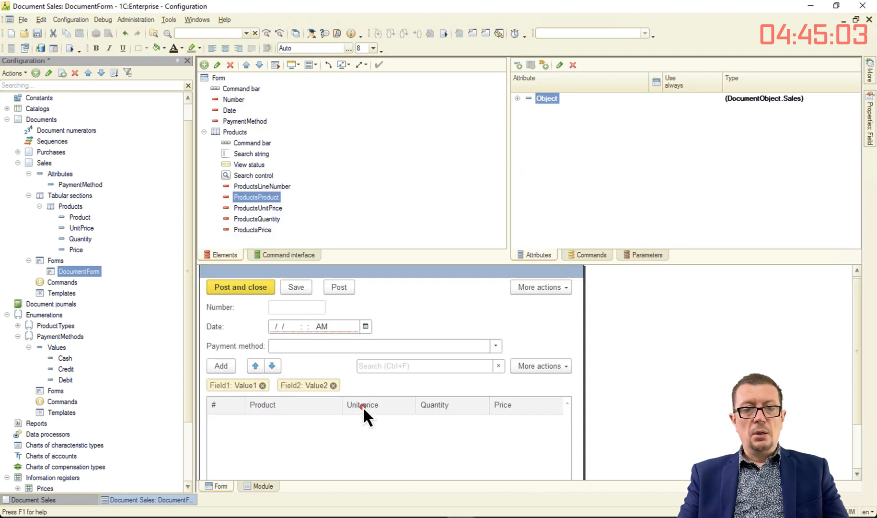
Set the ProductsUnitPrice column's OnChange event to CalcPrice.
left_click(378, 405)
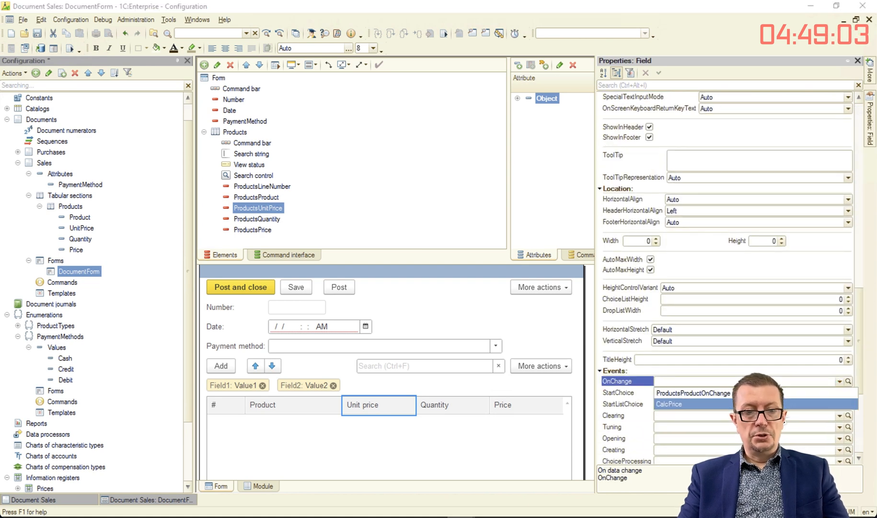
left_click(258, 219)
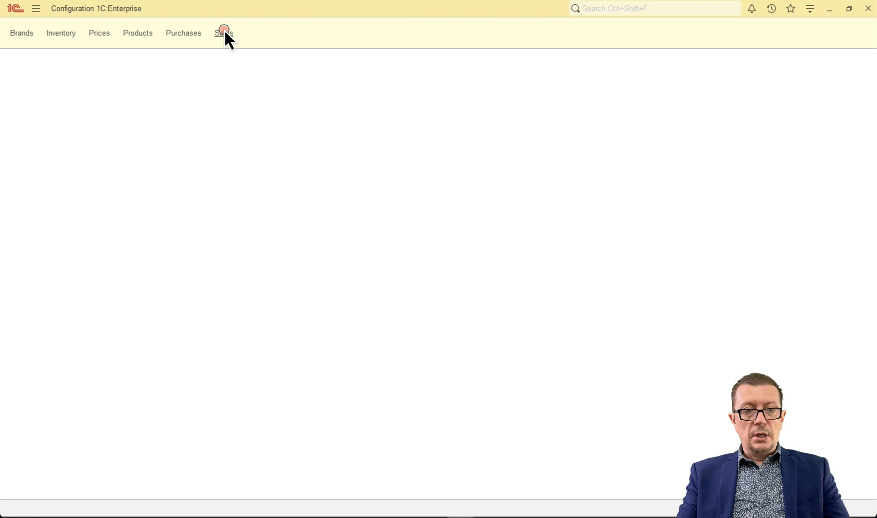
Create a sale with a Coca-Cola Zero row whose unit price auto-fills as 2.30.
left_click(222, 32)
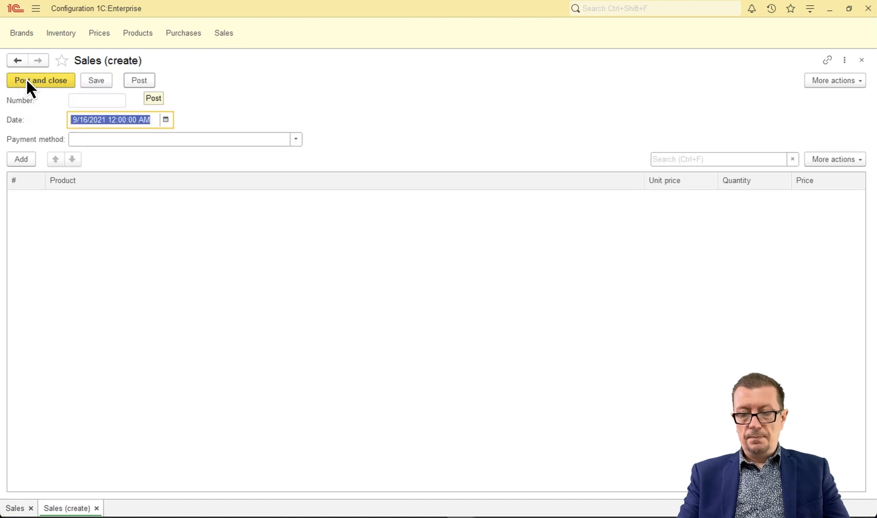
left_click(21, 159)
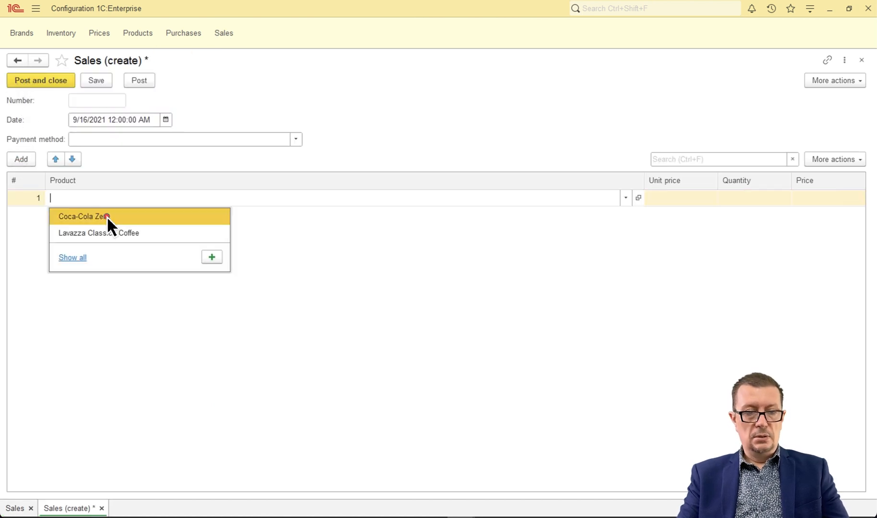
left_click(83, 217)
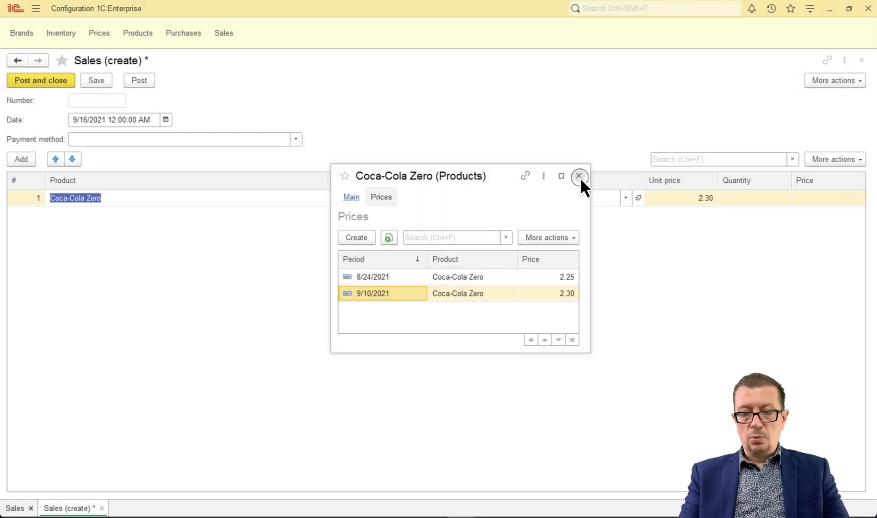
left_click(579, 175)
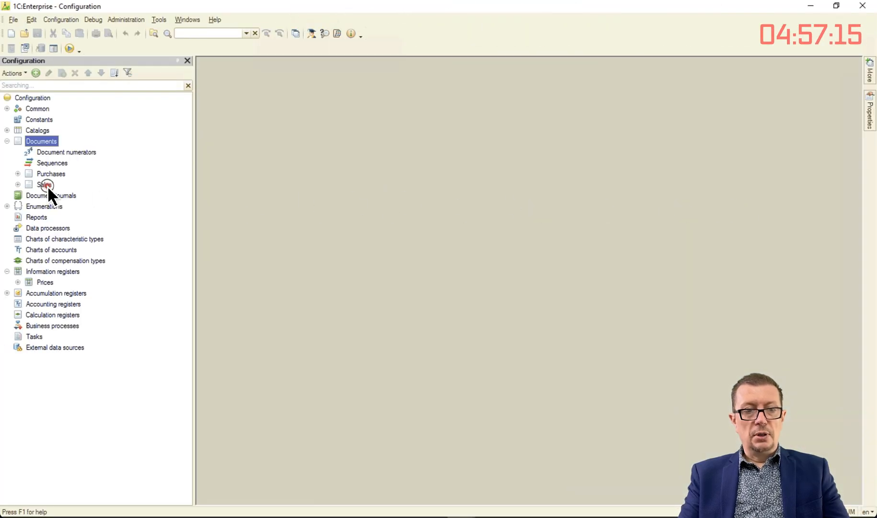
Make Sales write Expense records to Inventory from the Products table.
double_click(44, 185)
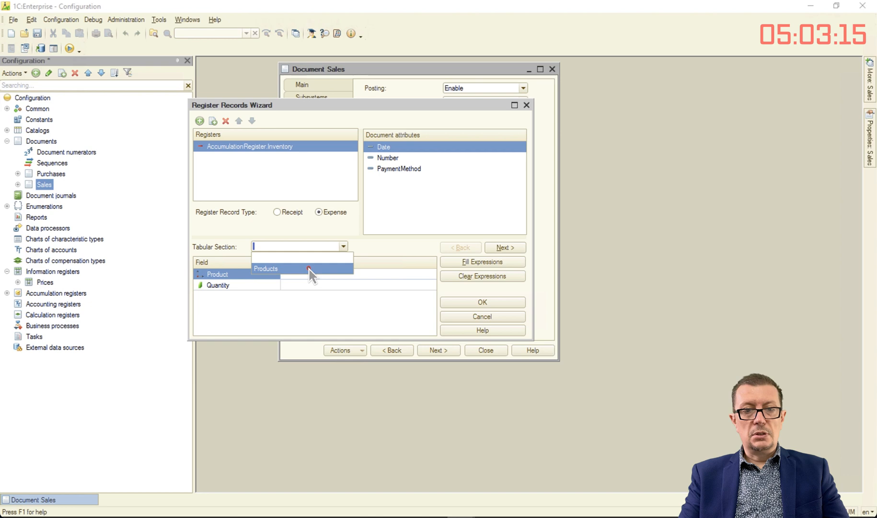
left_click(481, 302)
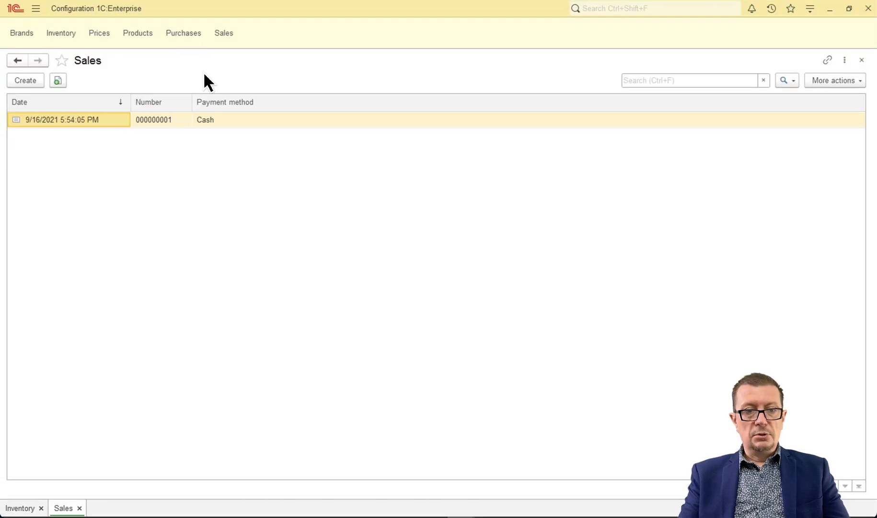
Open Cash sale 000000001 dated 9/16/2021 from the Sales list.
double_click(61, 120)
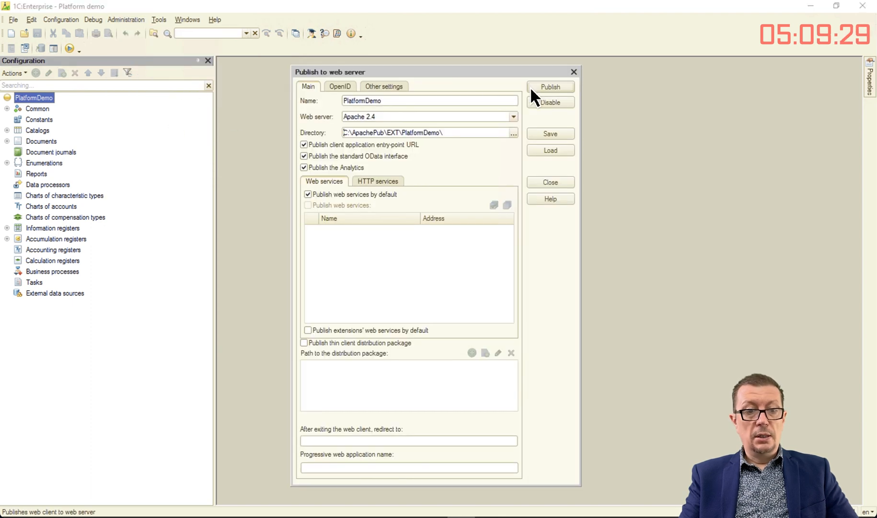
Publish PlatformDemo to Apache 2.4, restart the server and open the web client URL.
left_click(551, 87)
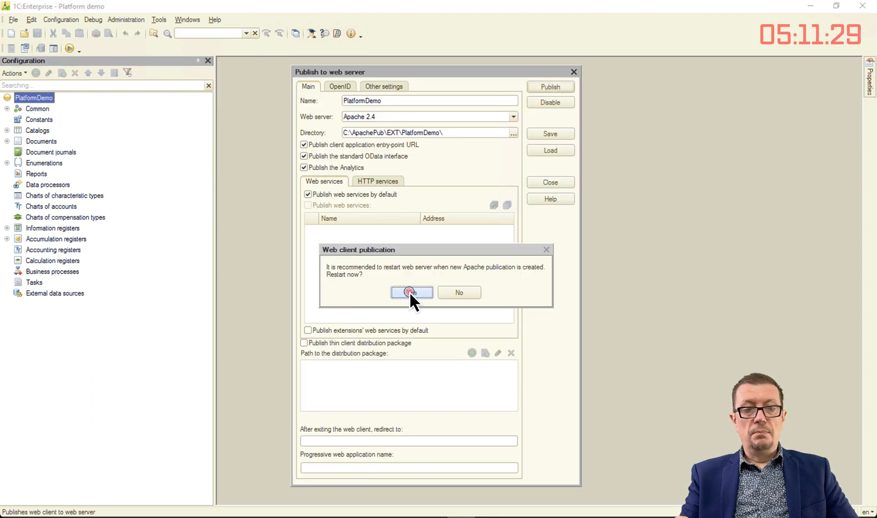
left_click(411, 293)
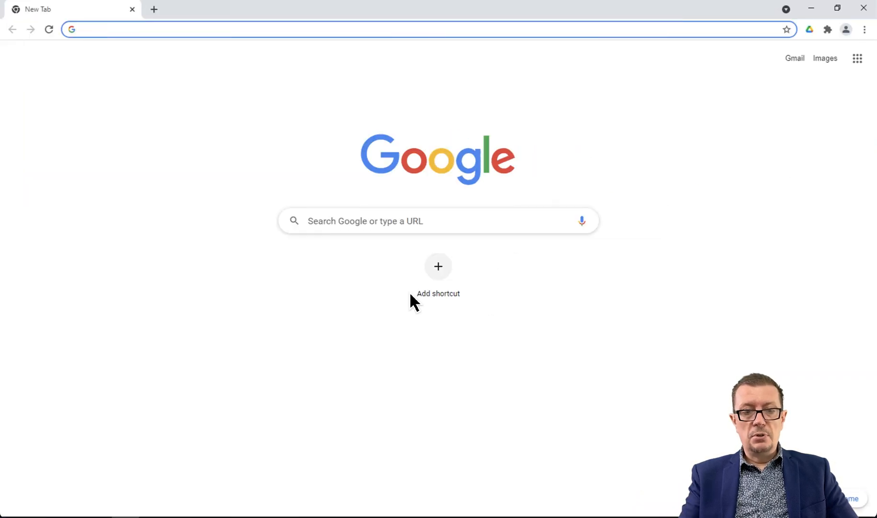
left_click(223, 29)
type("lab.1ci.com/PlatformDemo/en_US/")
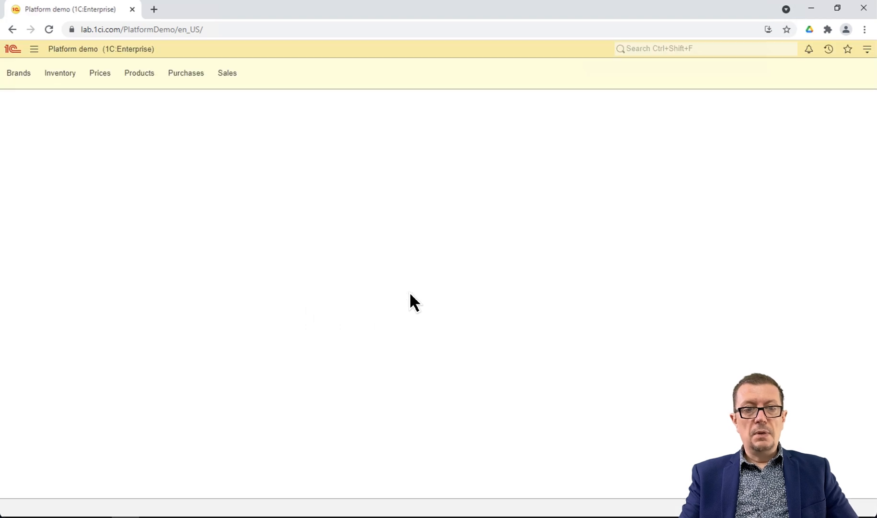
In the web client, locate Coca-Cola Zero under Beverages > Cold and show its 2.25 and 2.30 prices.
left_click(139, 73)
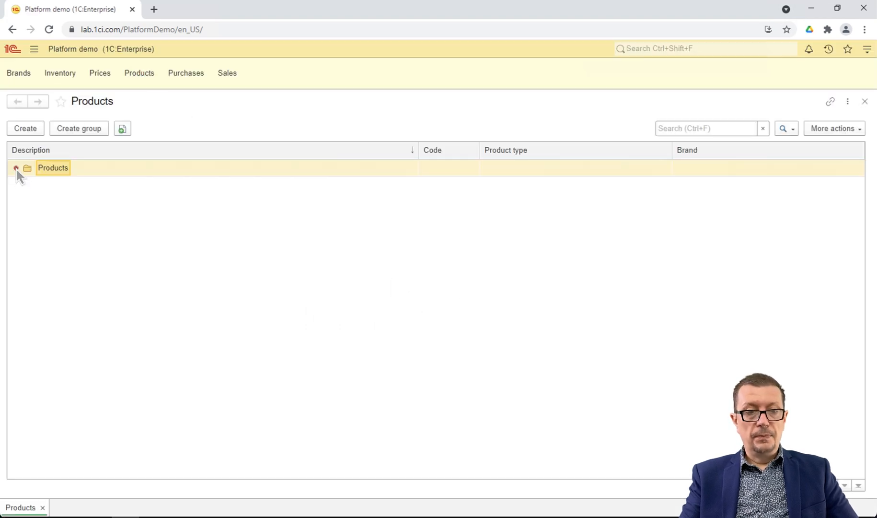
left_click(15, 167)
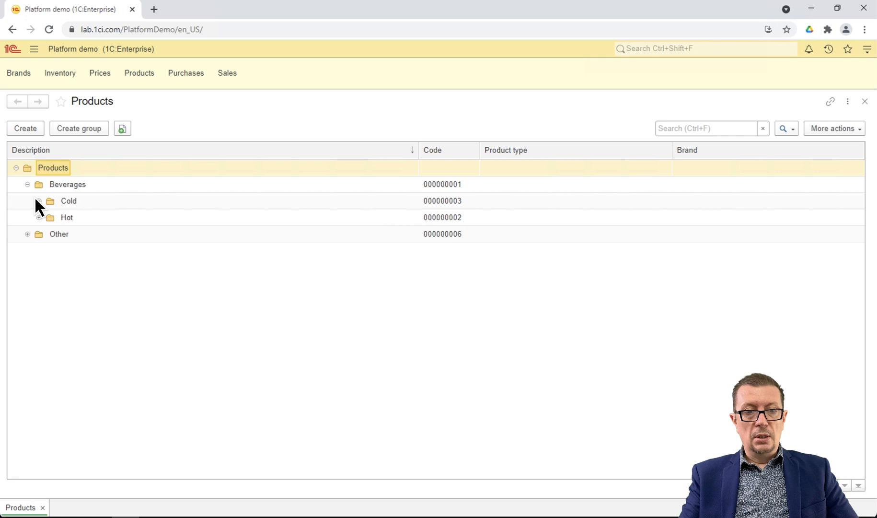
double_click(99, 218)
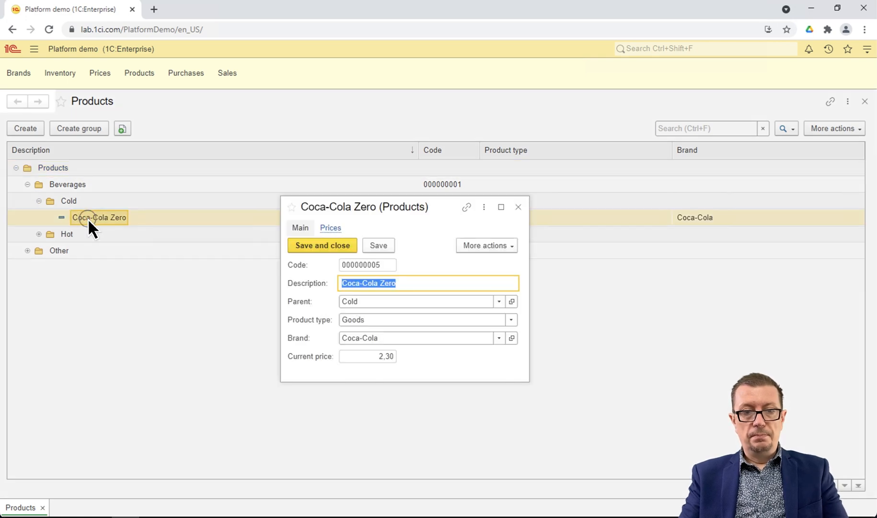
left_click(330, 229)
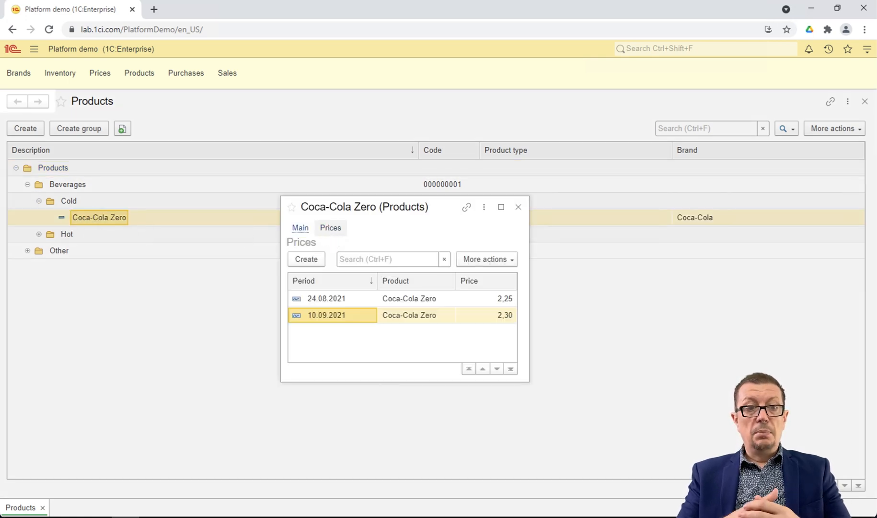